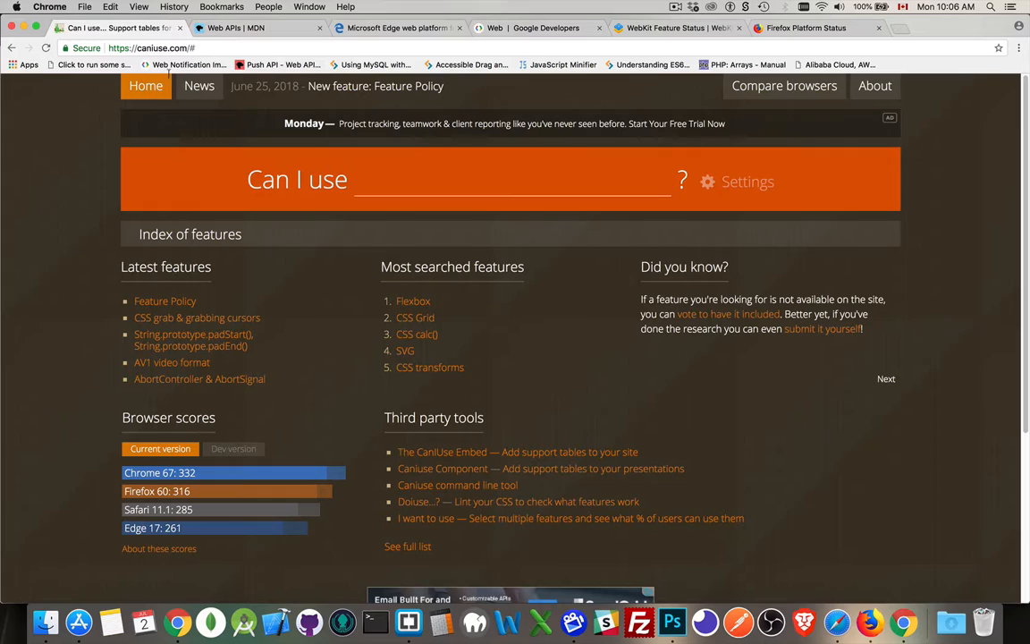
mouse_move(29, 327)
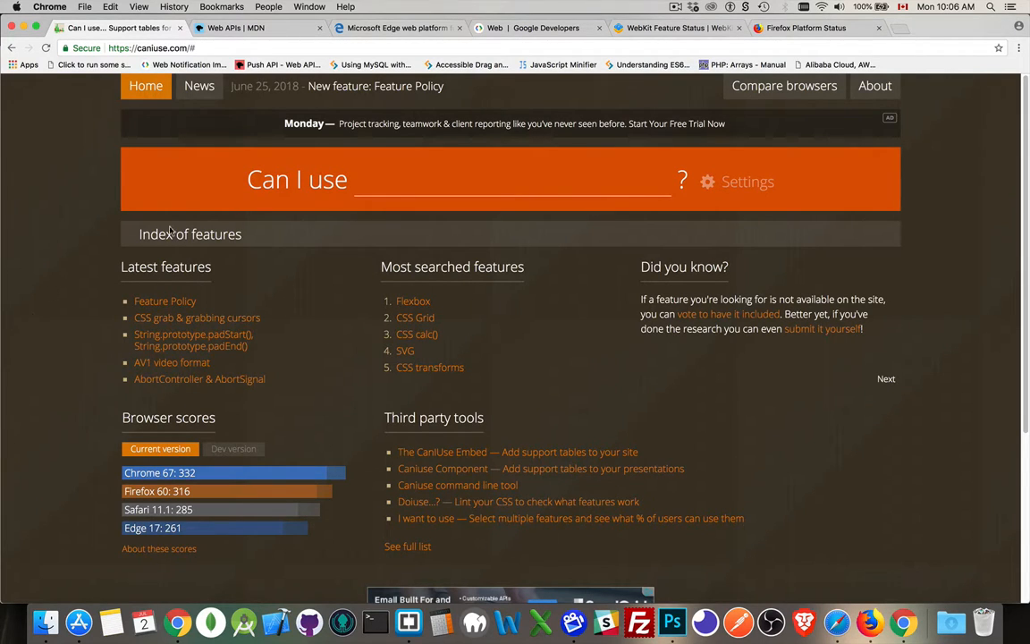
mouse_move(349, 284)
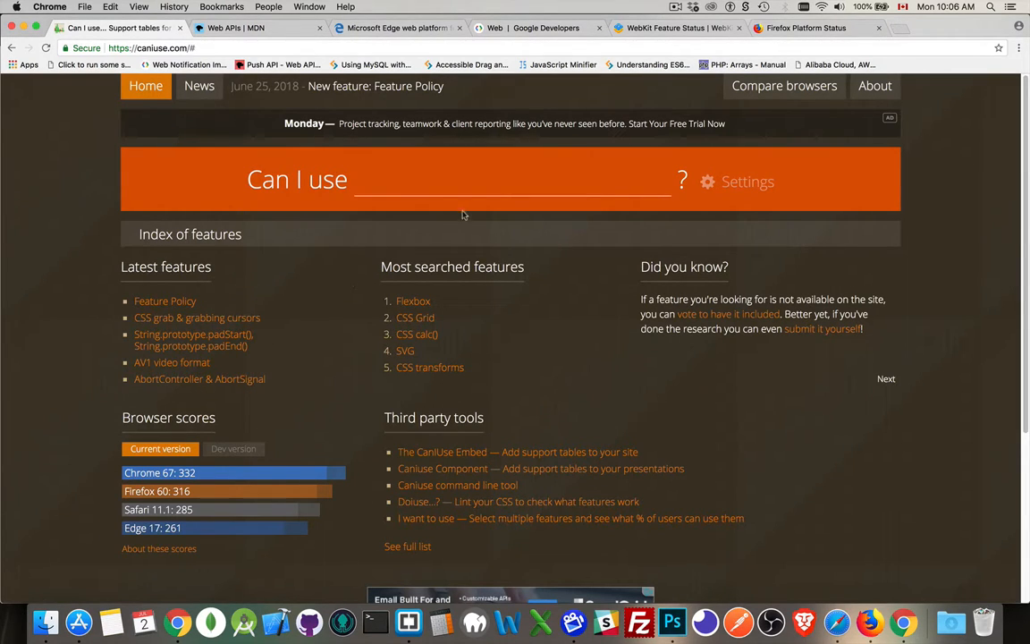
Search Can I use for 'clipboard' and scroll to the Synchronous Clipboard API support table
text(c)
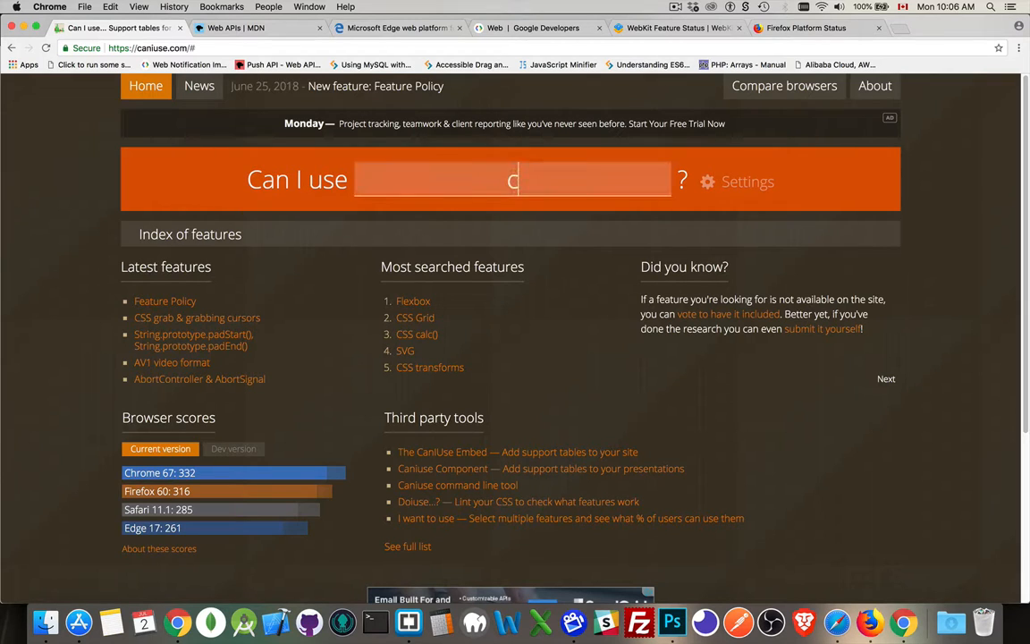
text(lipboard)
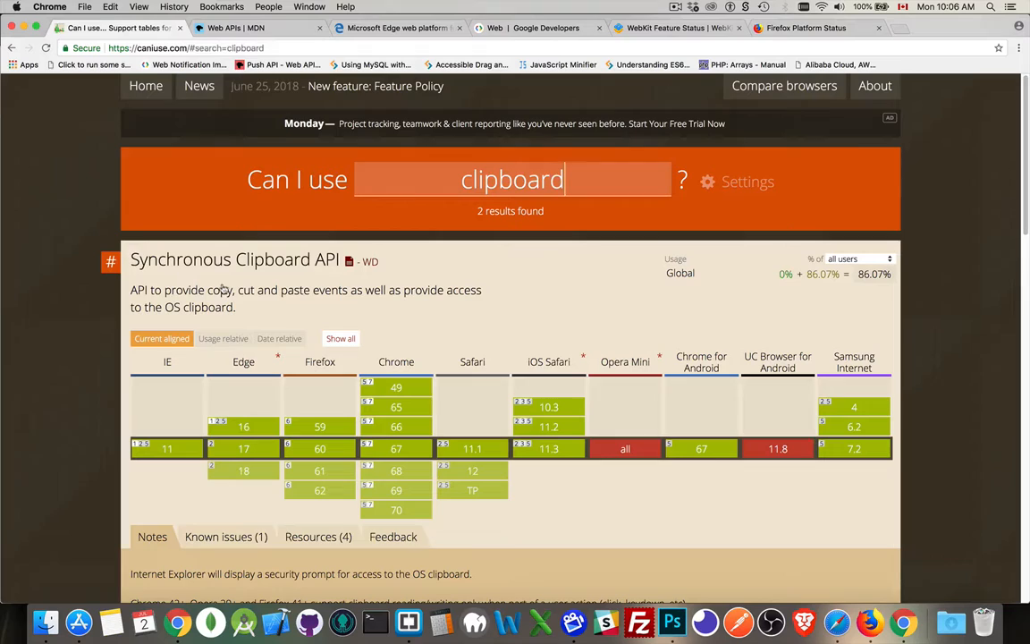
scroll(down, 3)
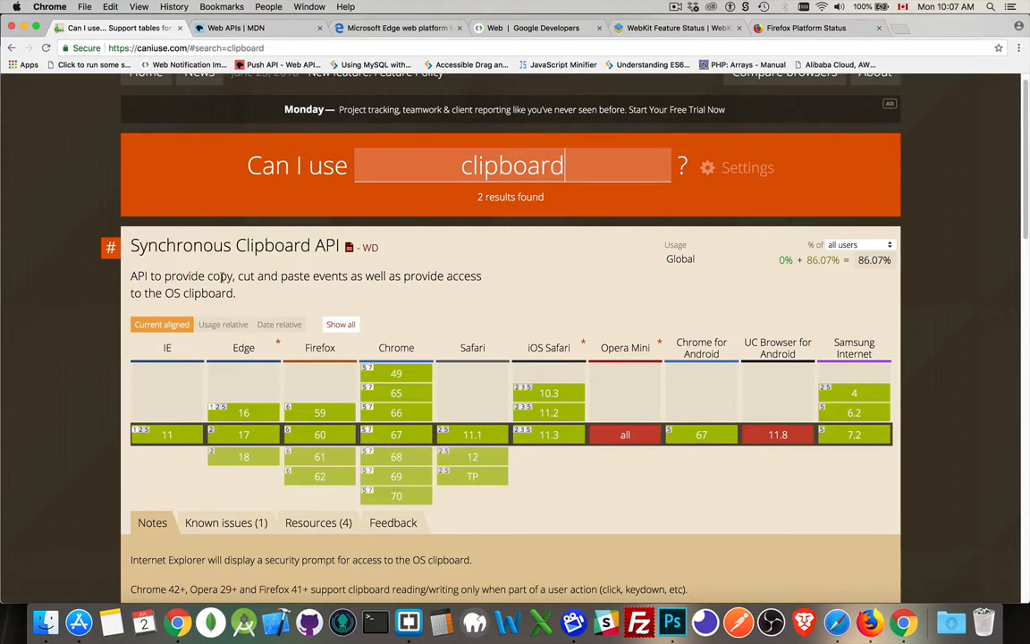
scroll(down, 3)
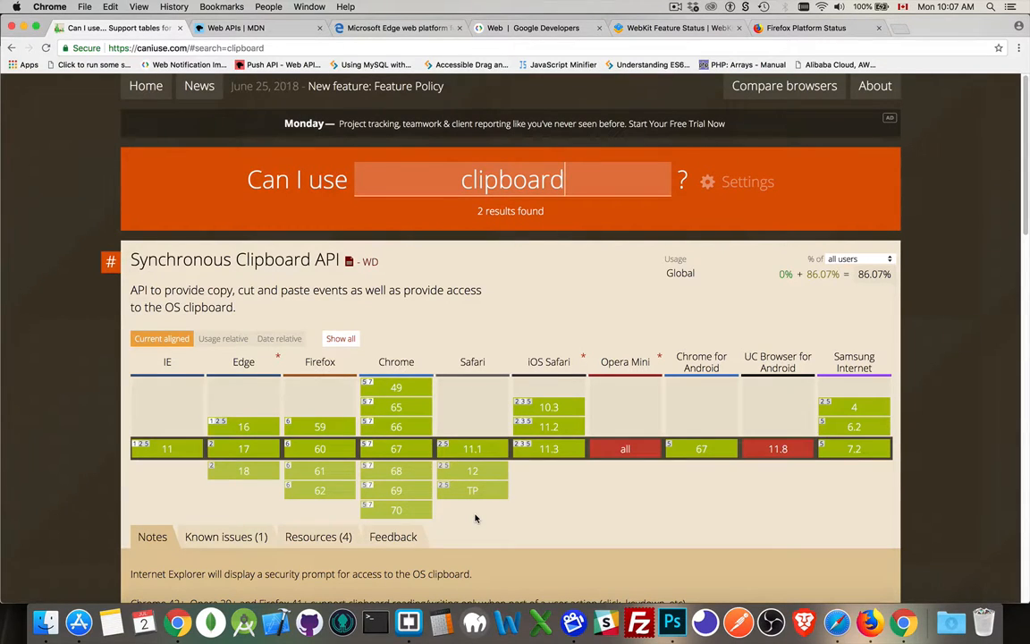
mouse_move(518, 230)
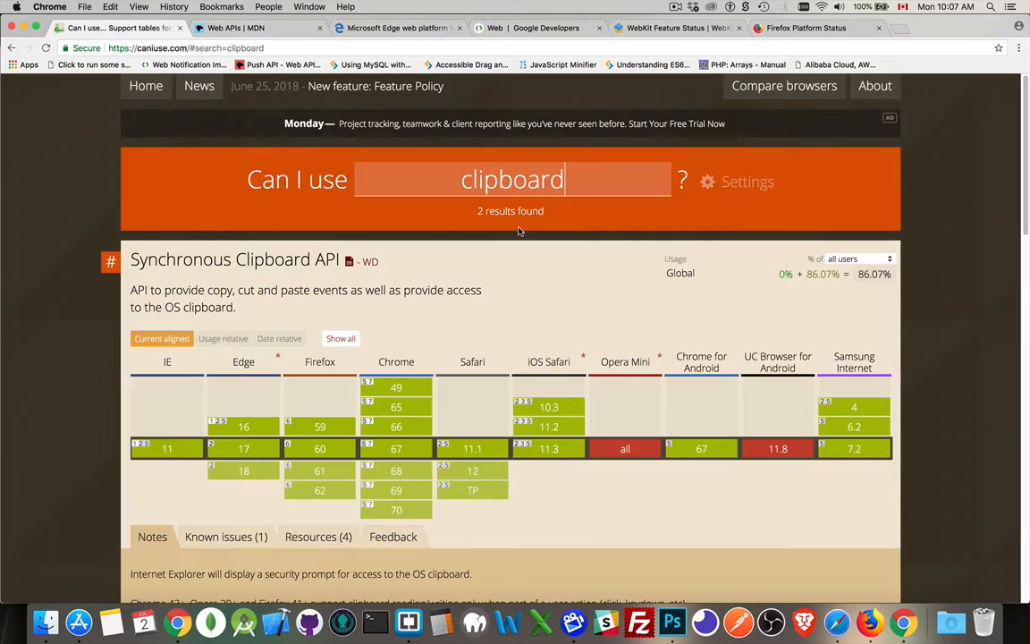
Switch to the MDN Web APIs index and browse its interface list down through D–K, R and T
click(237, 27)
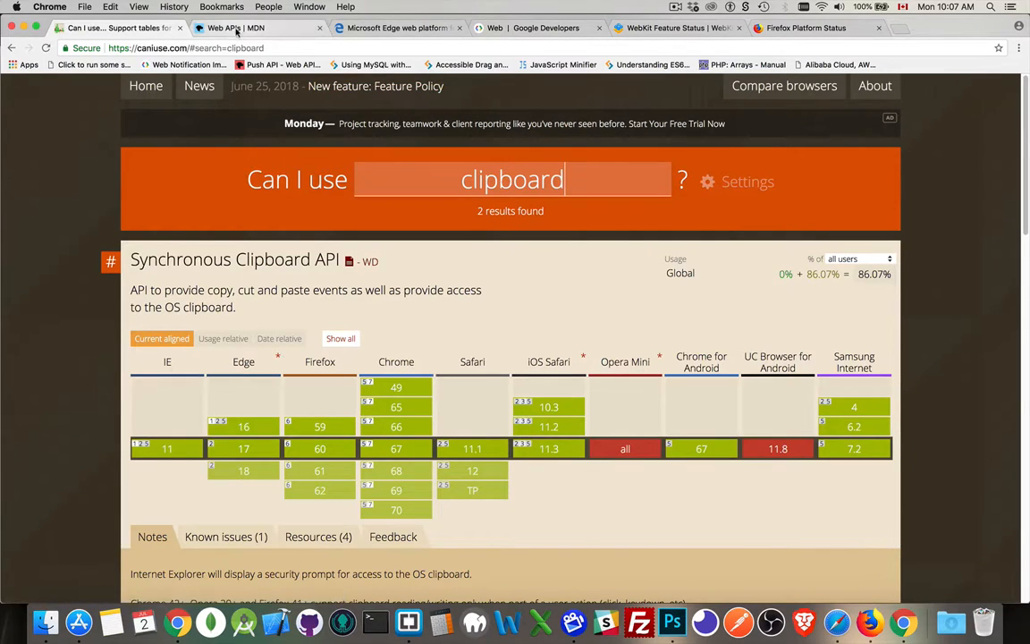
click(237, 28)
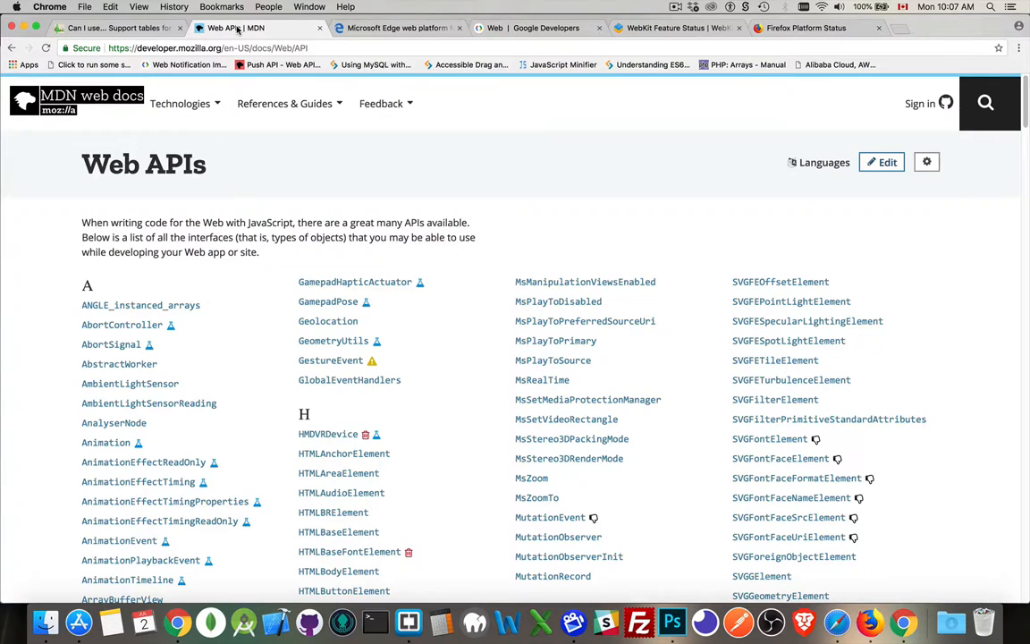
click(180, 103)
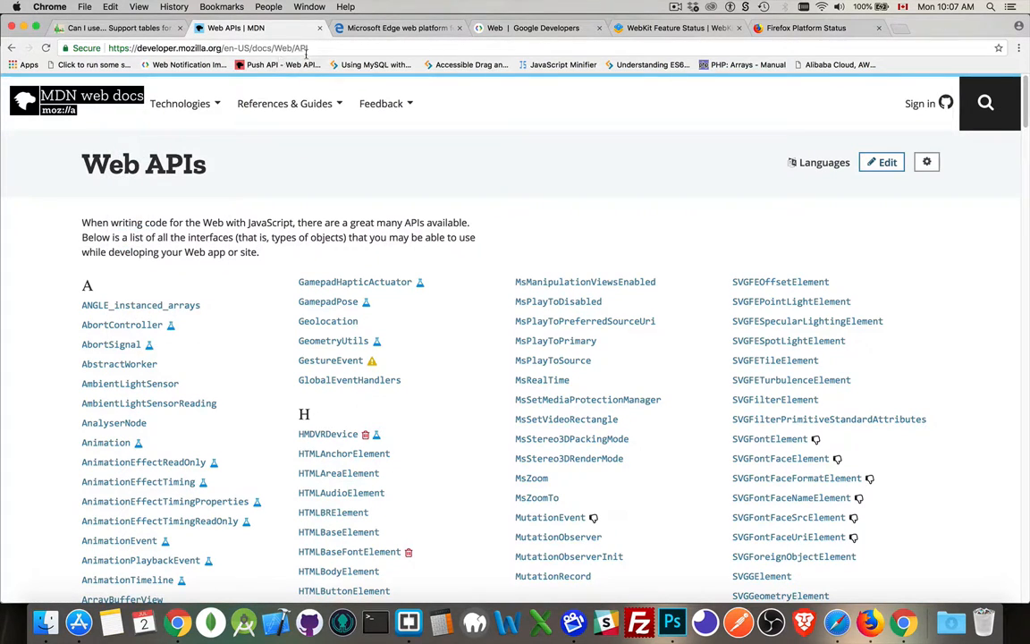
scroll(down, 3)
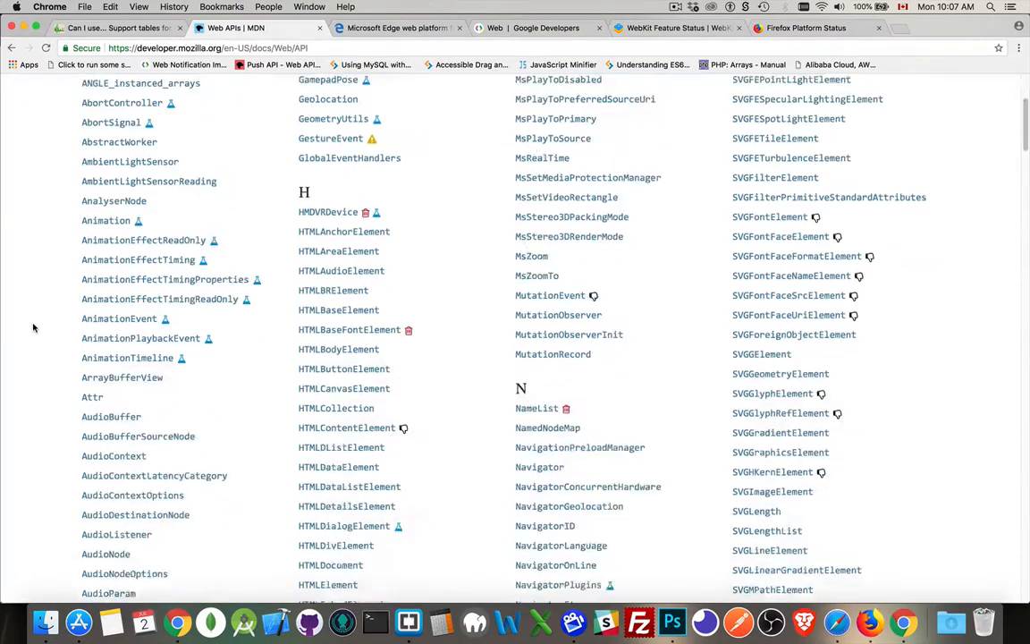
scroll(down, 3)
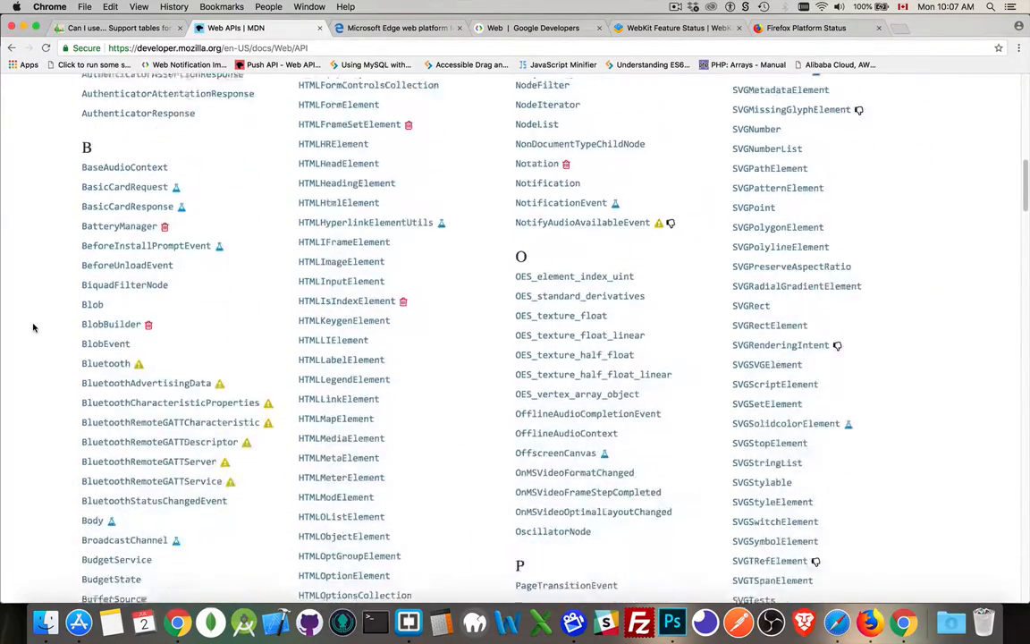
scroll(down, 3)
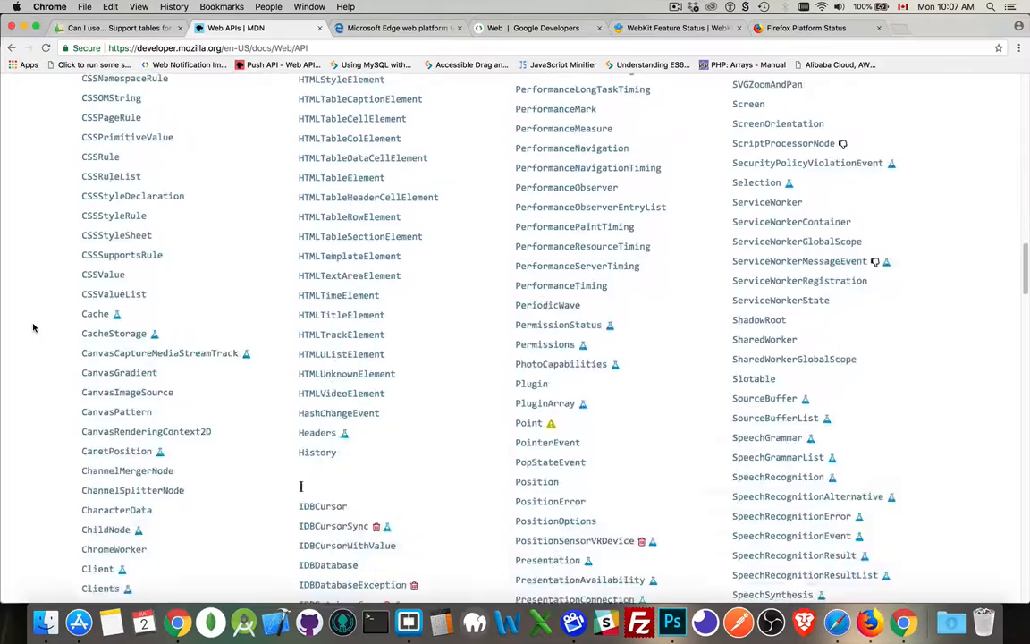
scroll(down, 3)
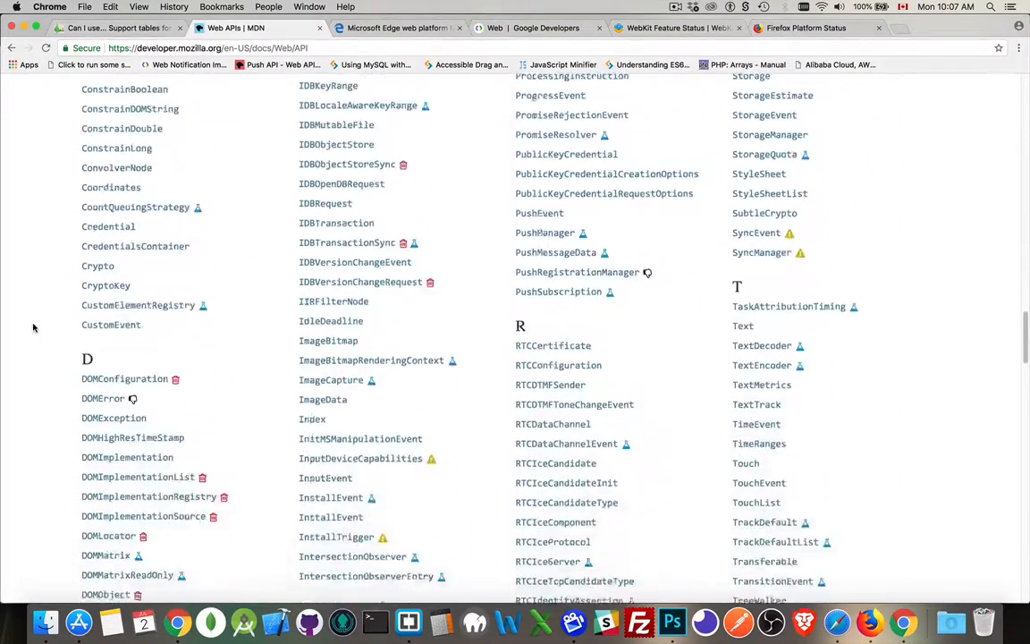
scroll(down, 3)
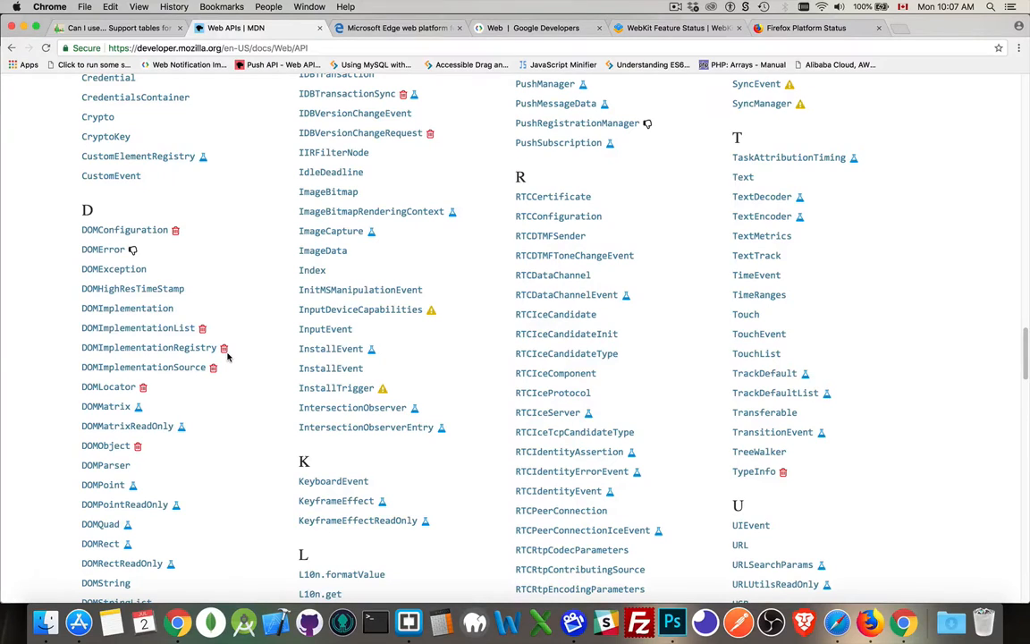
mouse_move(224, 347)
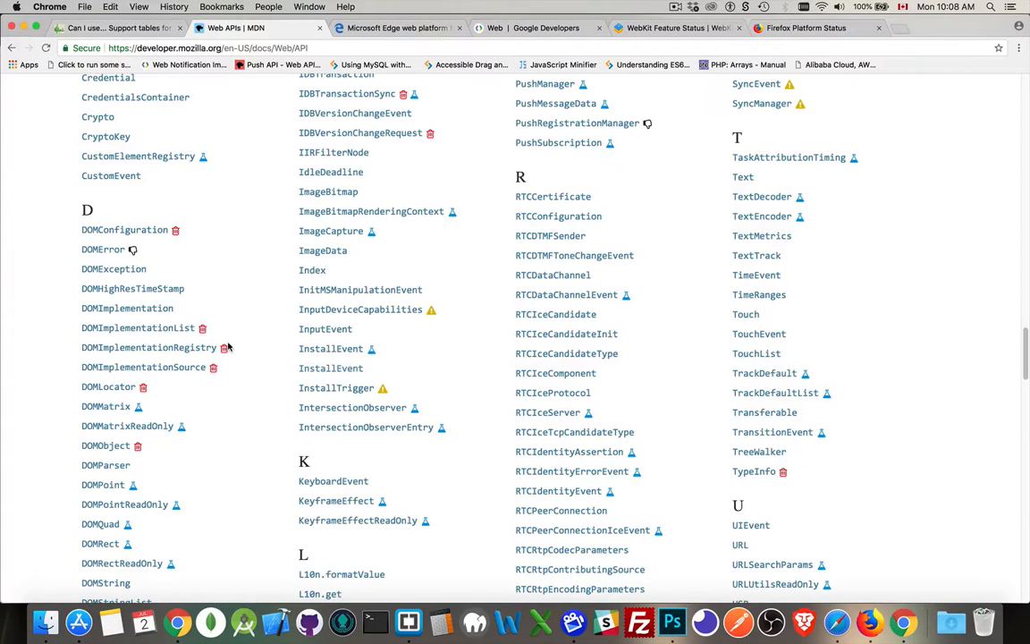
mouse_move(380, 252)
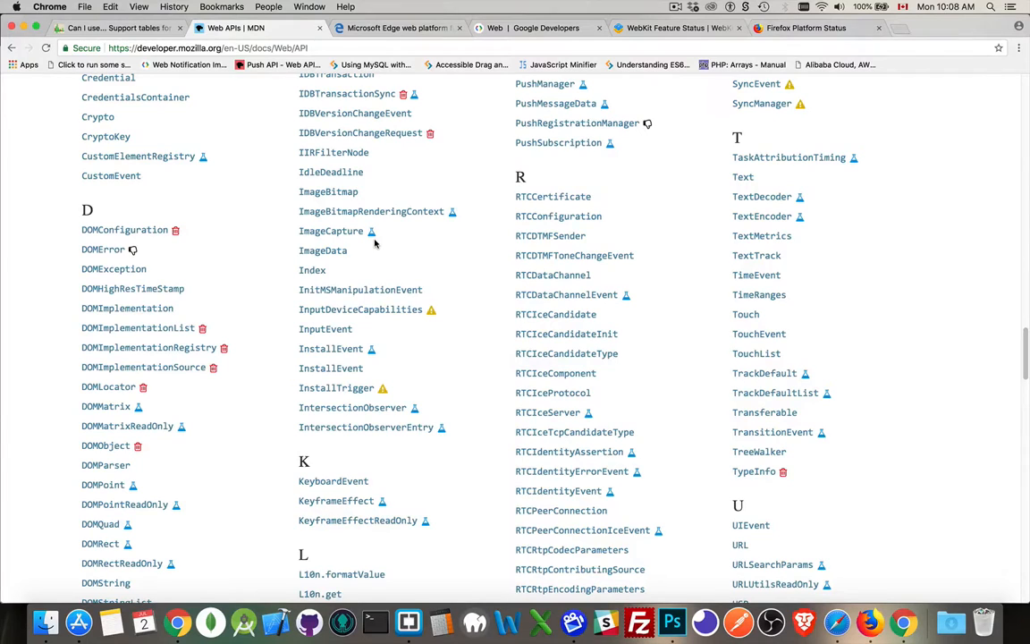
mouse_move(371, 232)
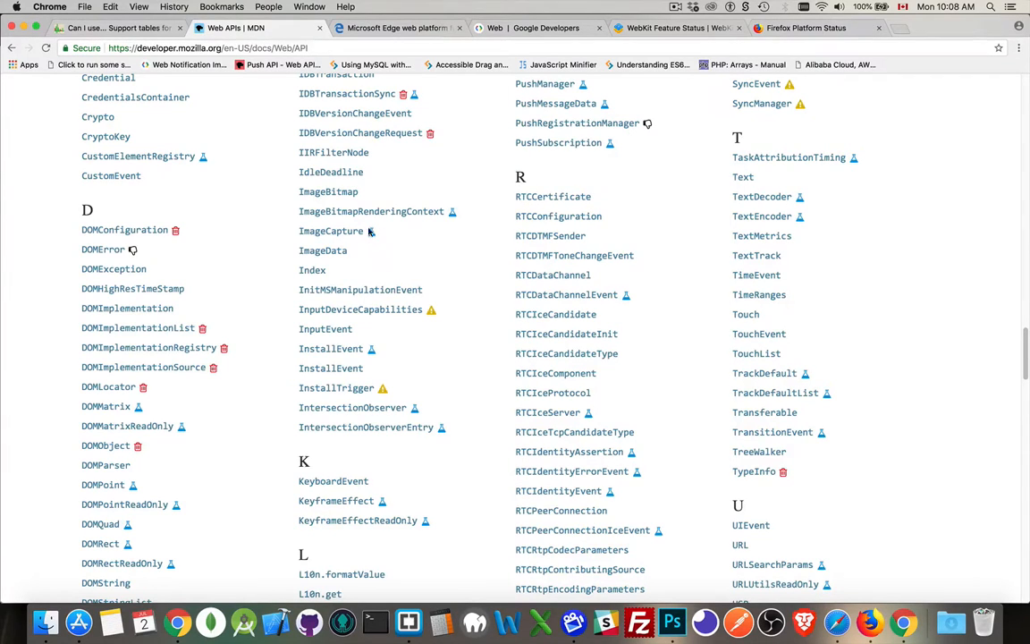
mouse_move(374, 242)
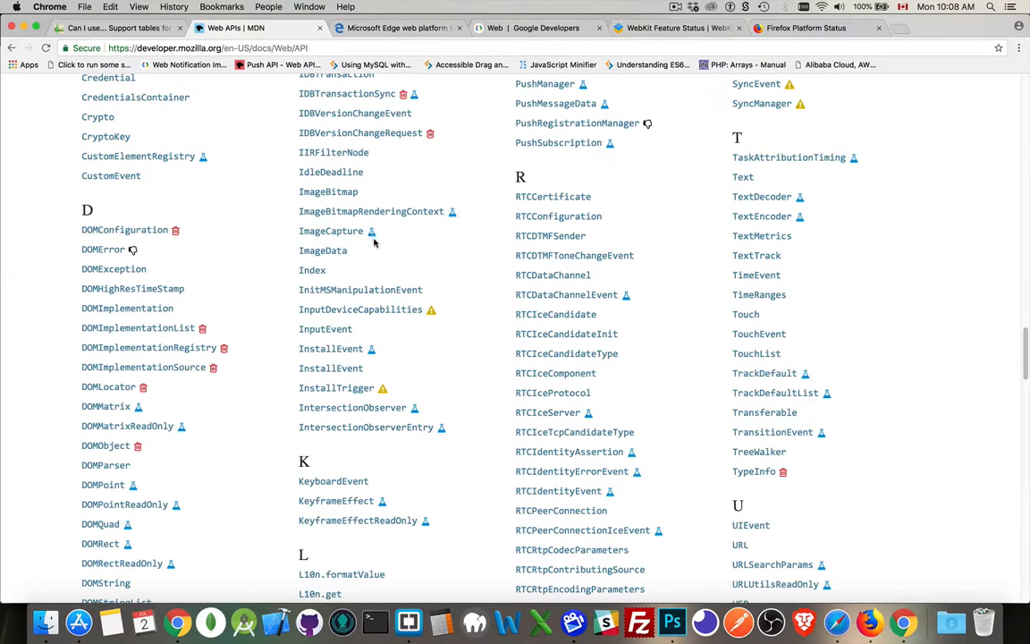
mouse_move(486, 334)
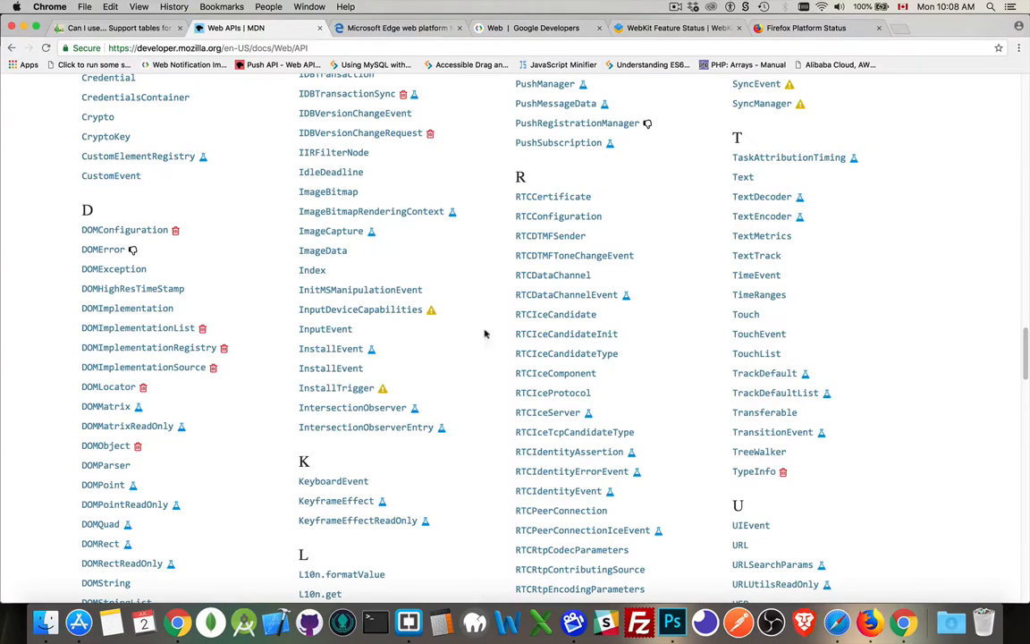
mouse_move(434, 313)
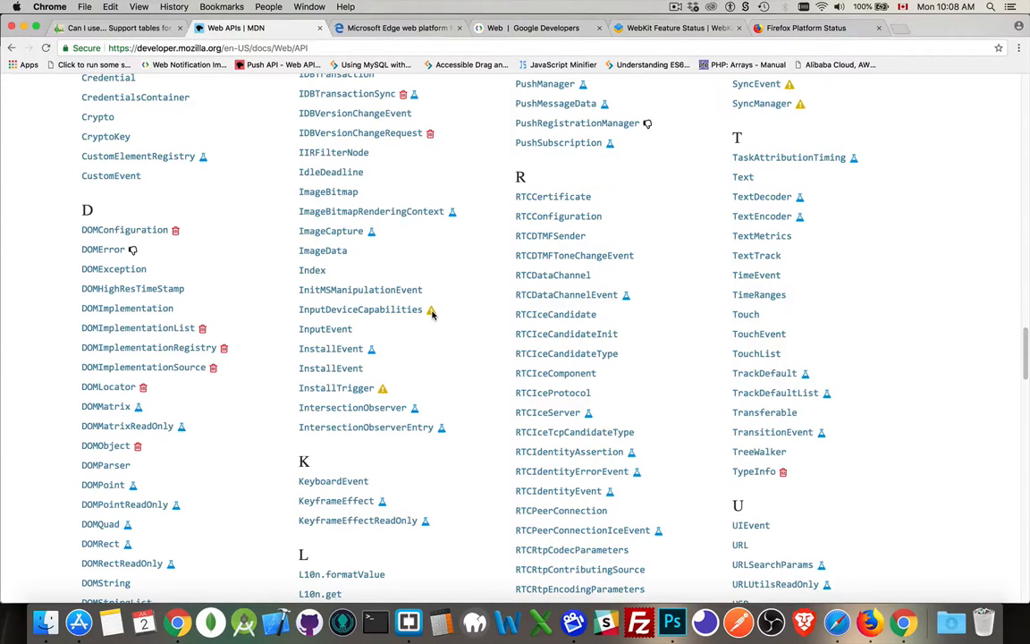
mouse_move(431, 310)
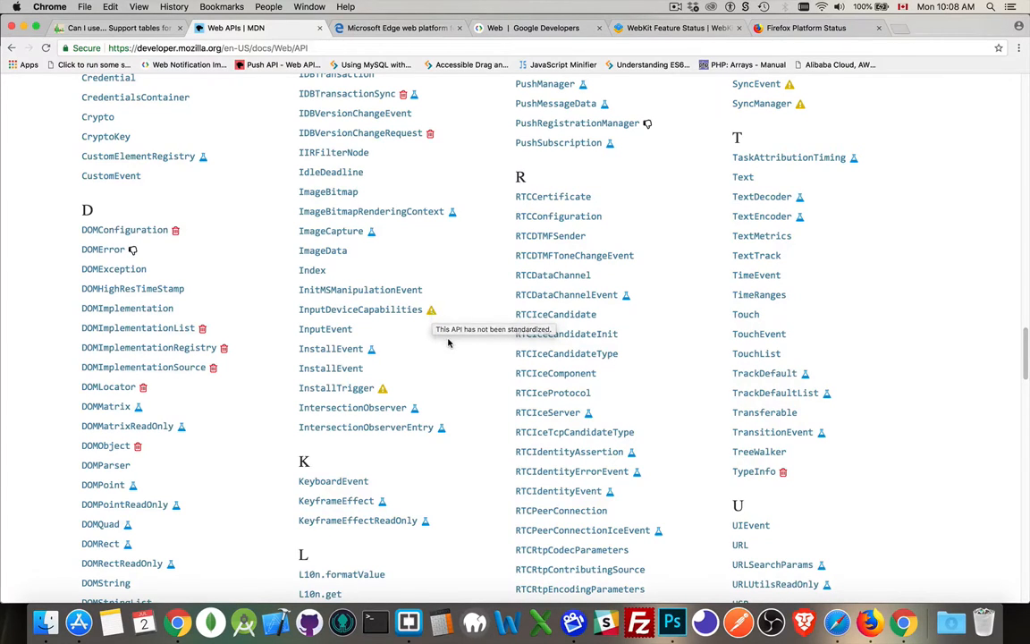
mouse_move(448, 342)
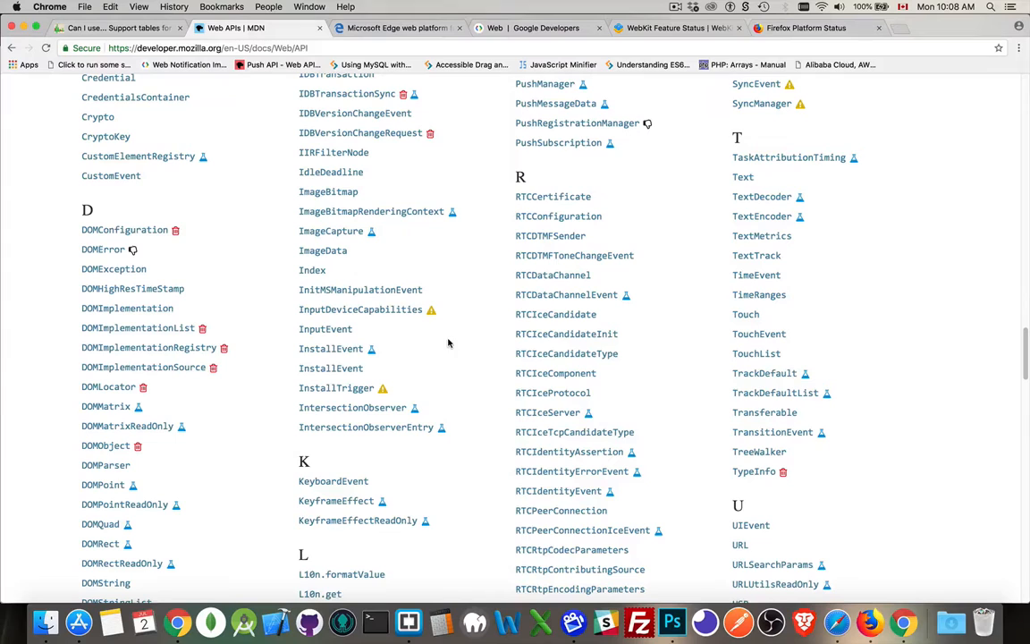
mouse_move(900, 256)
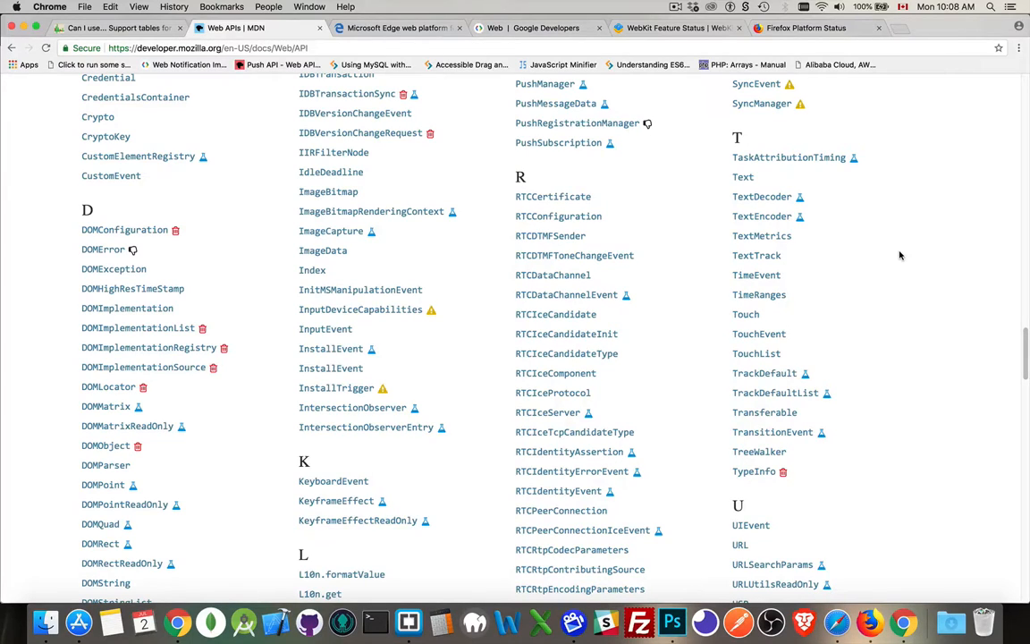
scroll(down, 3)
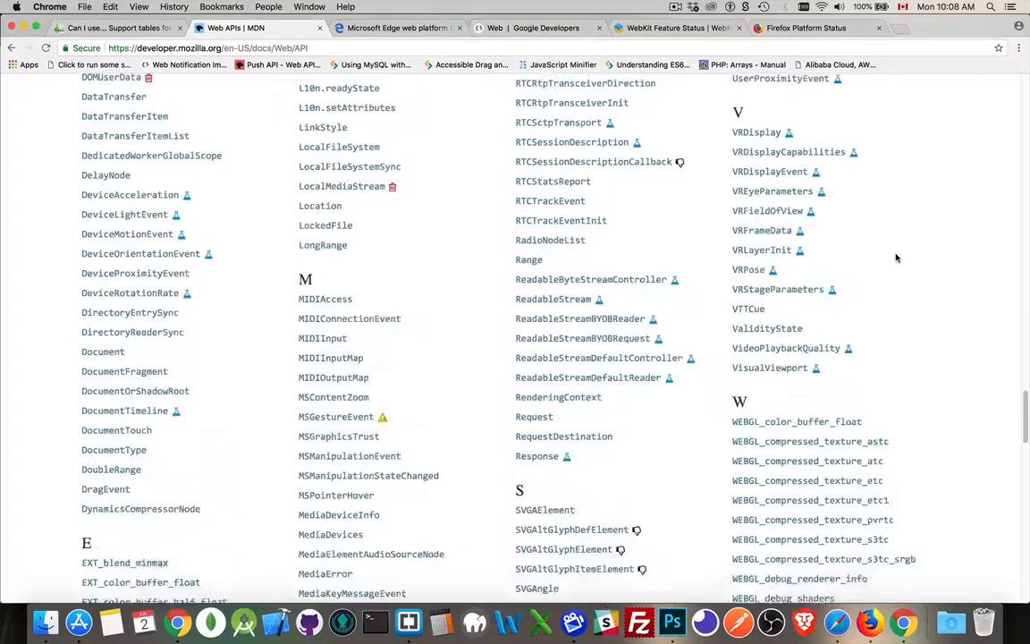
scroll(up, 3)
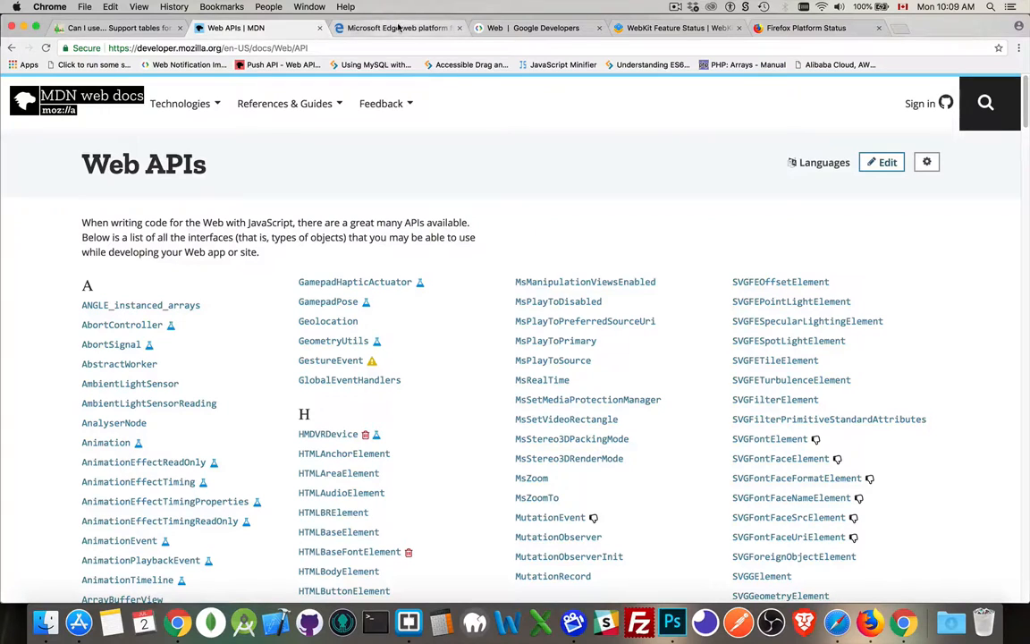
Switch to Microsoft Edge Platform Status and browse its 326-feature list
click(398, 28)
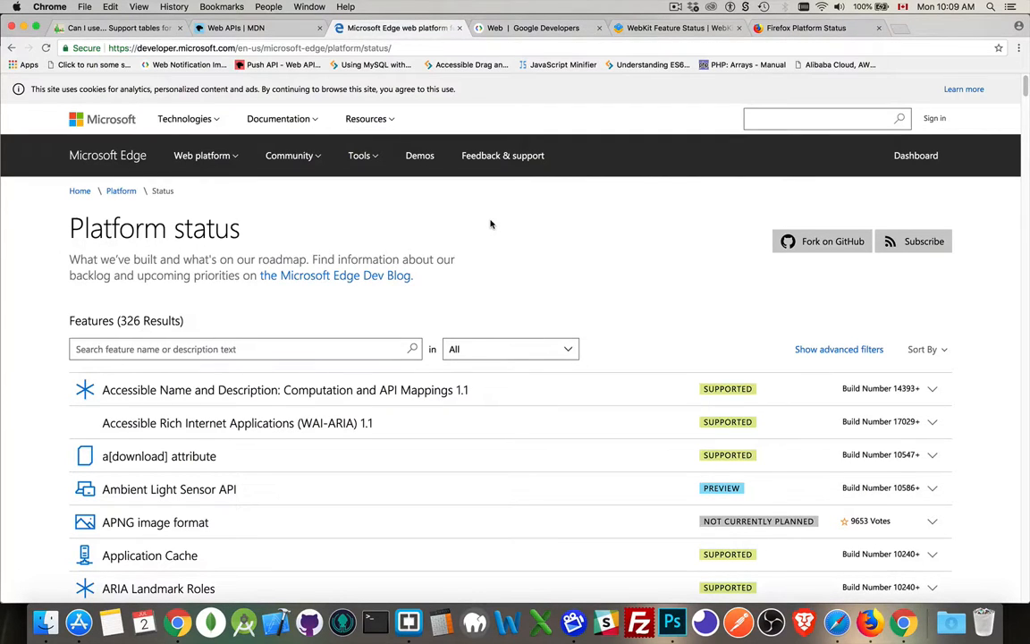
mouse_move(629, 510)
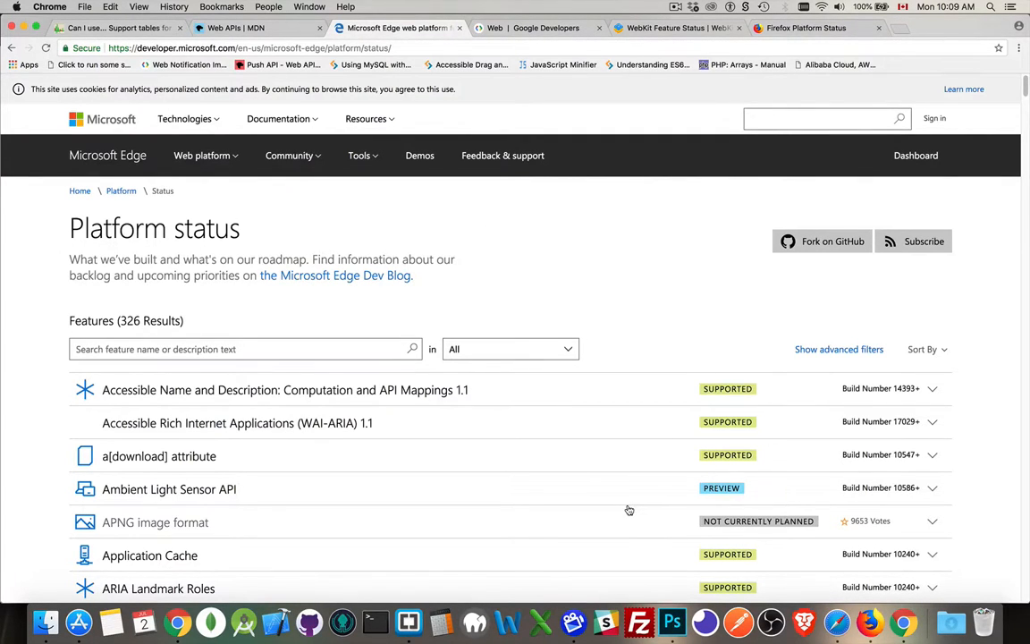
scroll(down, 3)
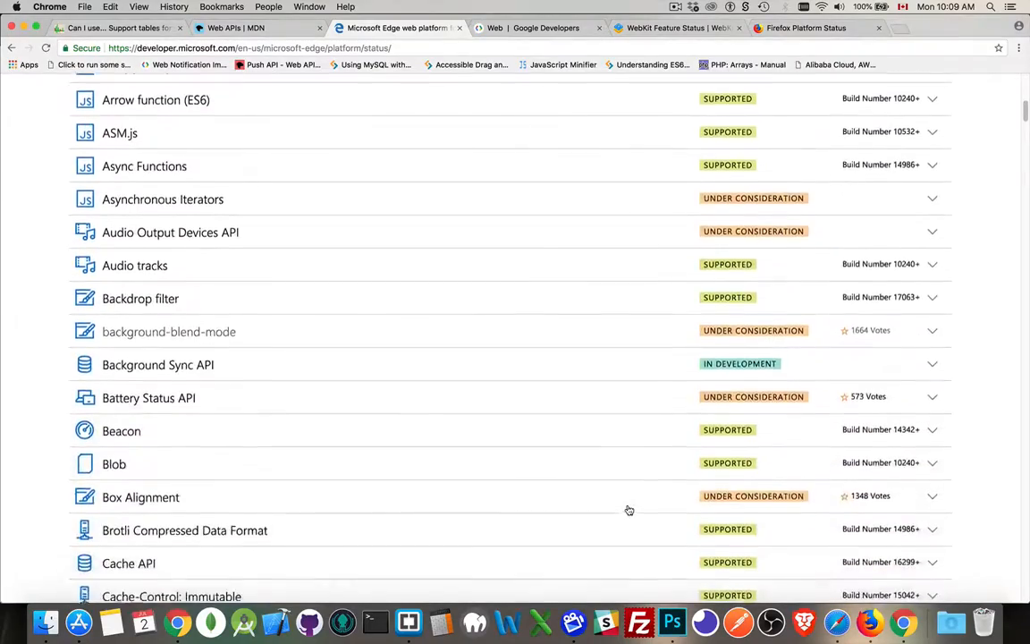
scroll(down, 3)
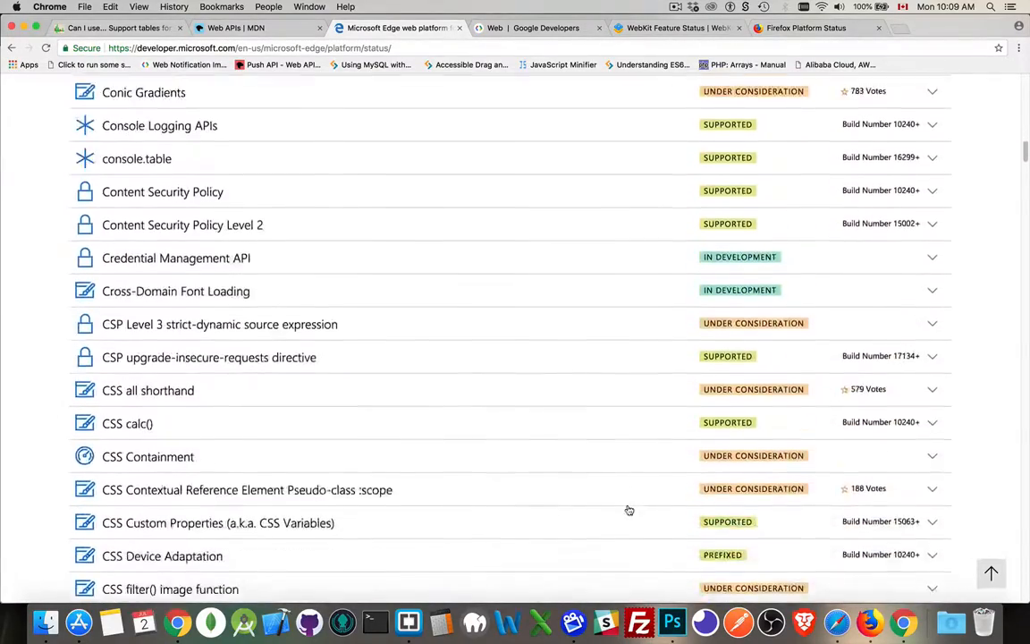
scroll(down, 3)
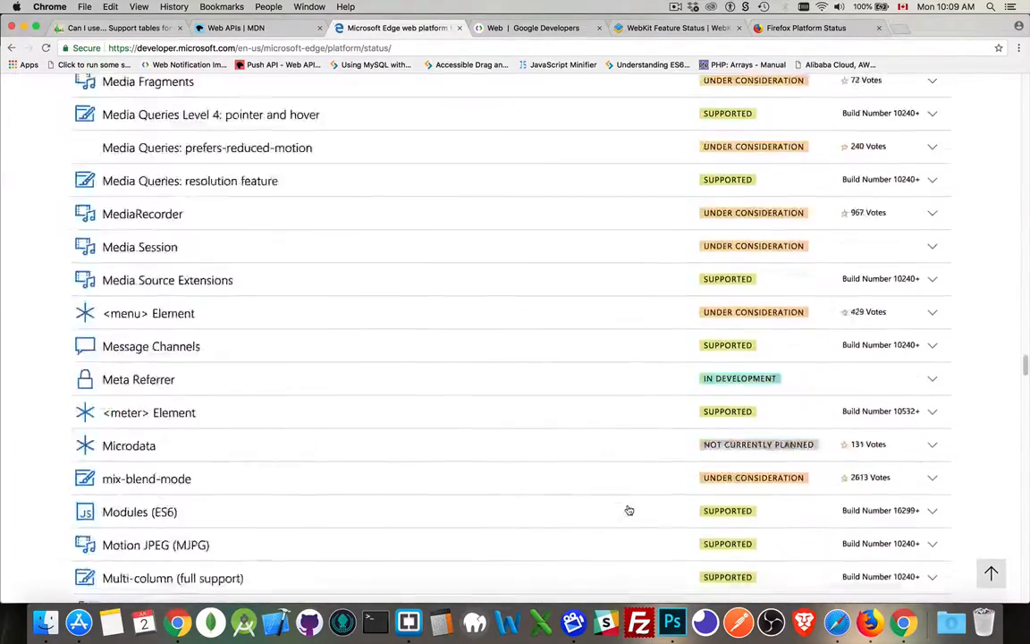
scroll(down, 3)
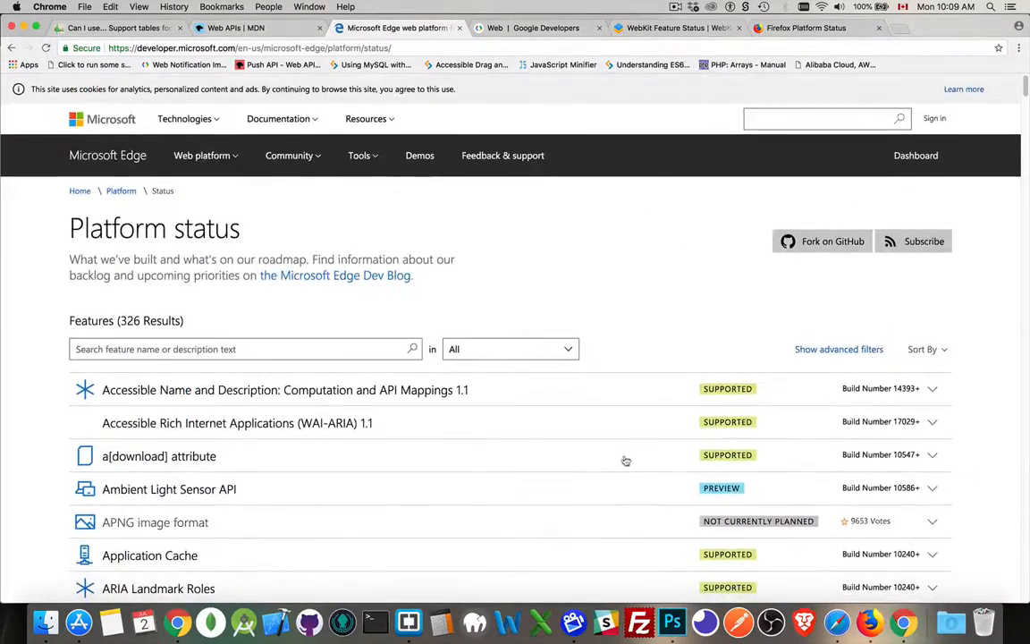
mouse_move(641, 207)
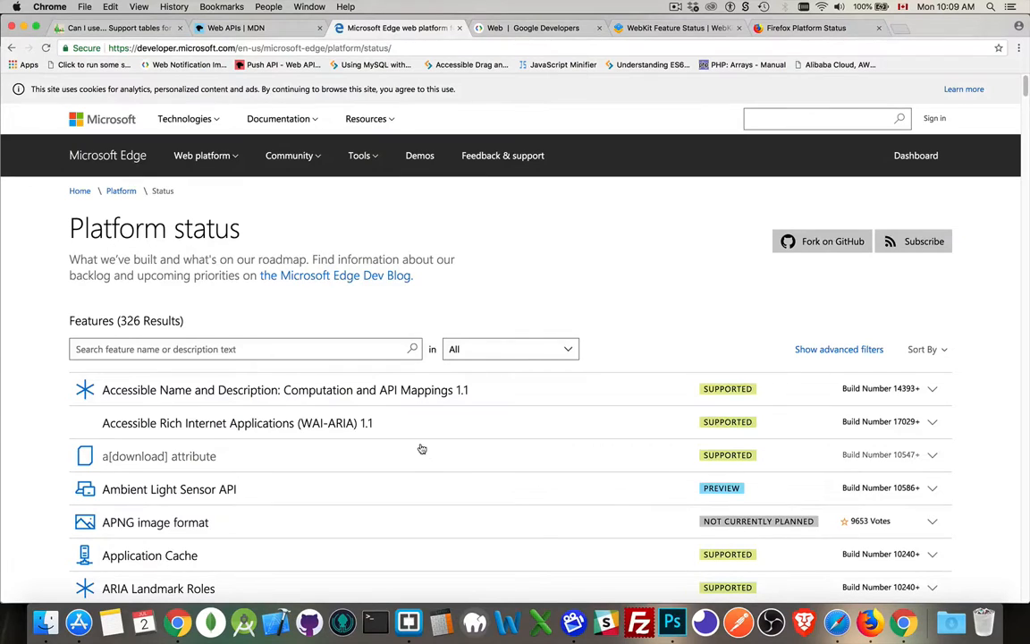
Filter Edge features to the JavaScript category (45 results), then move to Google Developers Web
click(509, 349)
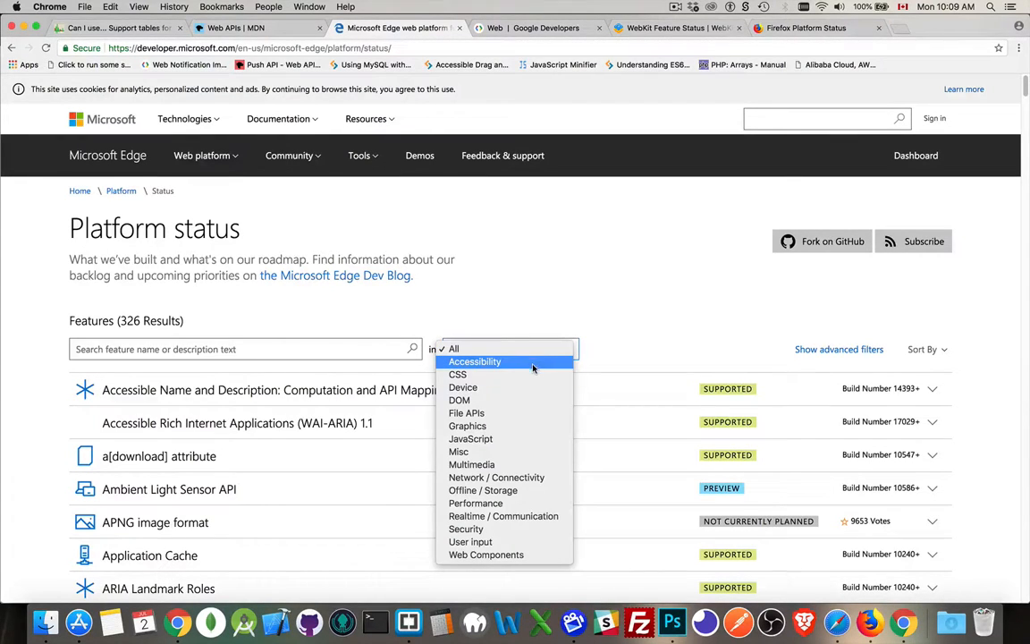
click(471, 438)
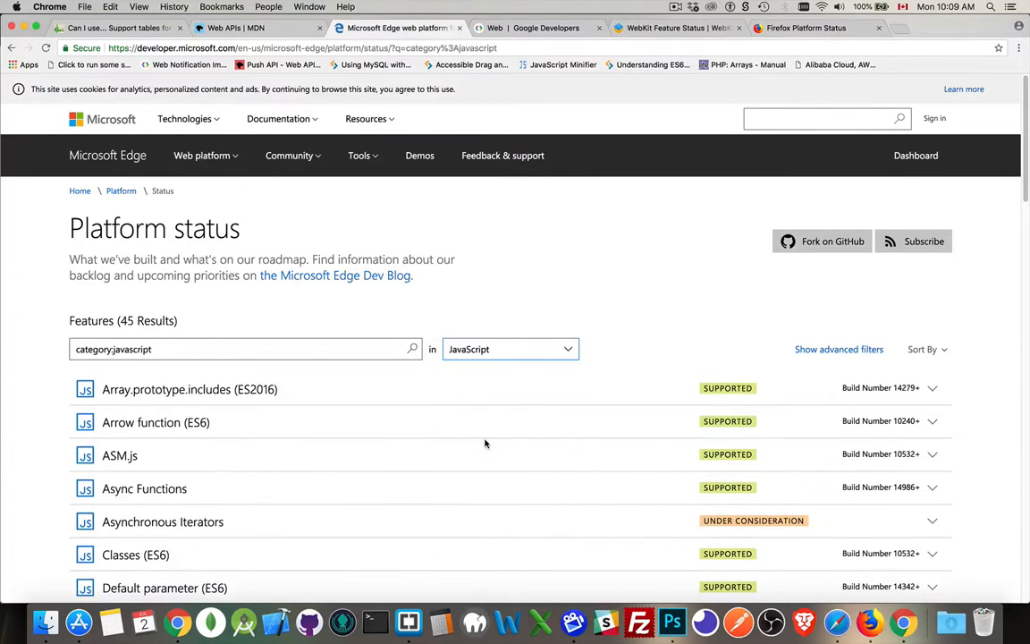
scroll(down, 3)
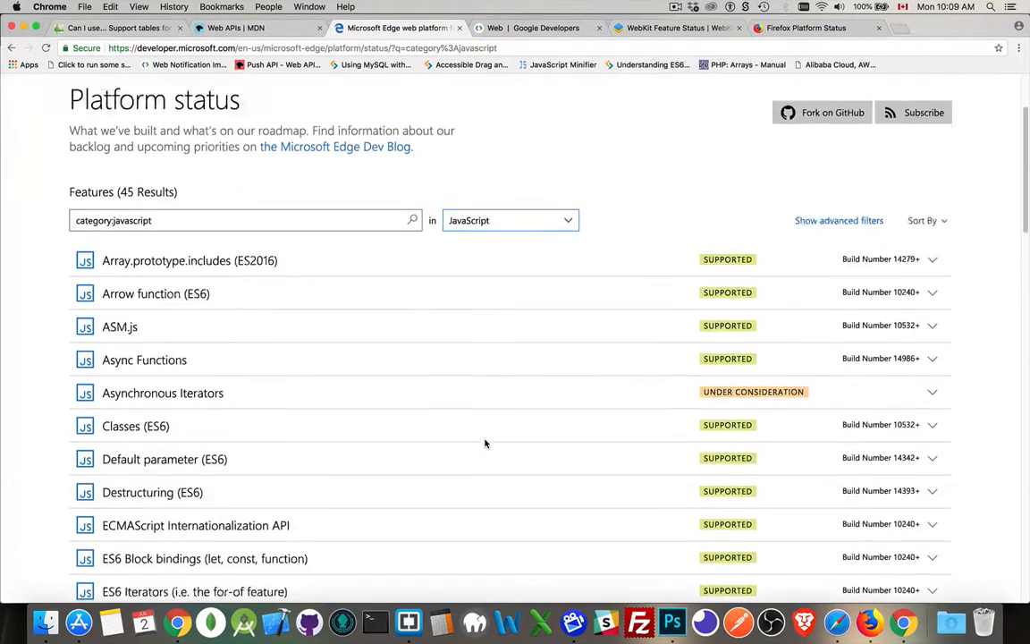
scroll(down, 3)
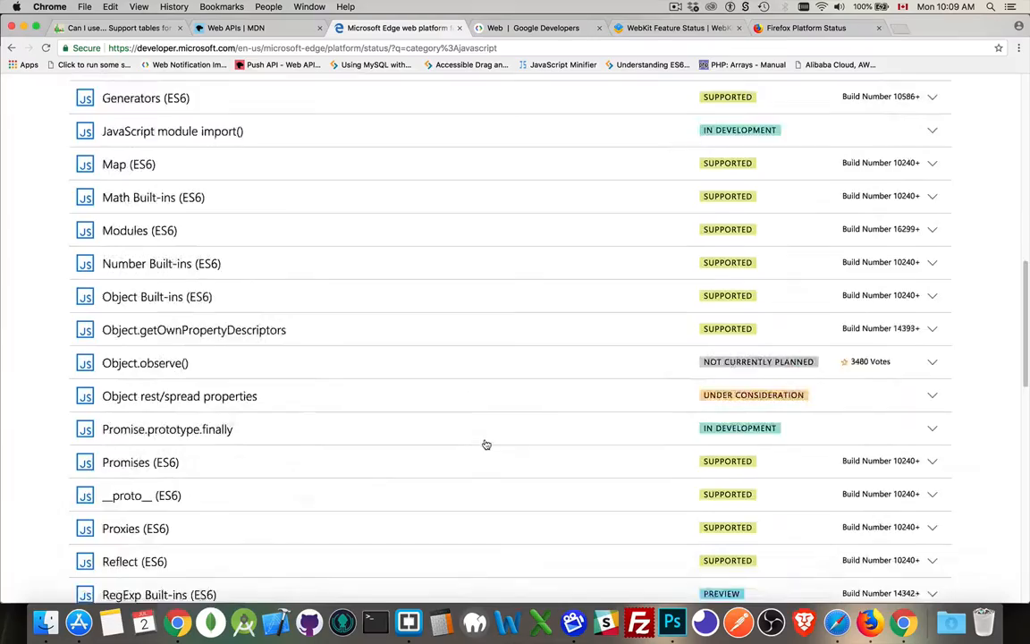
scroll(down, 3)
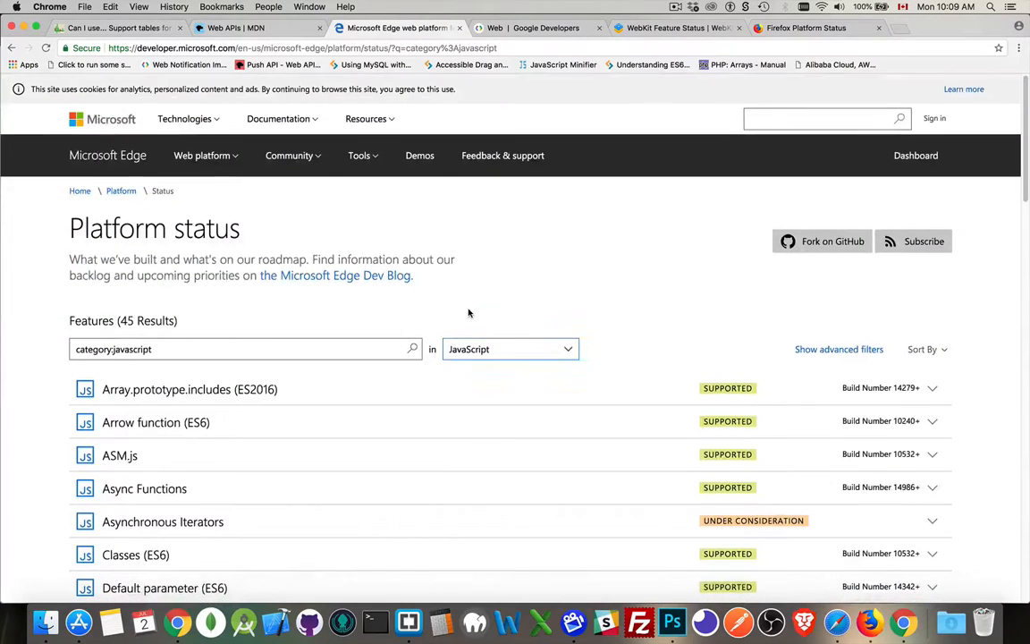
click(537, 28)
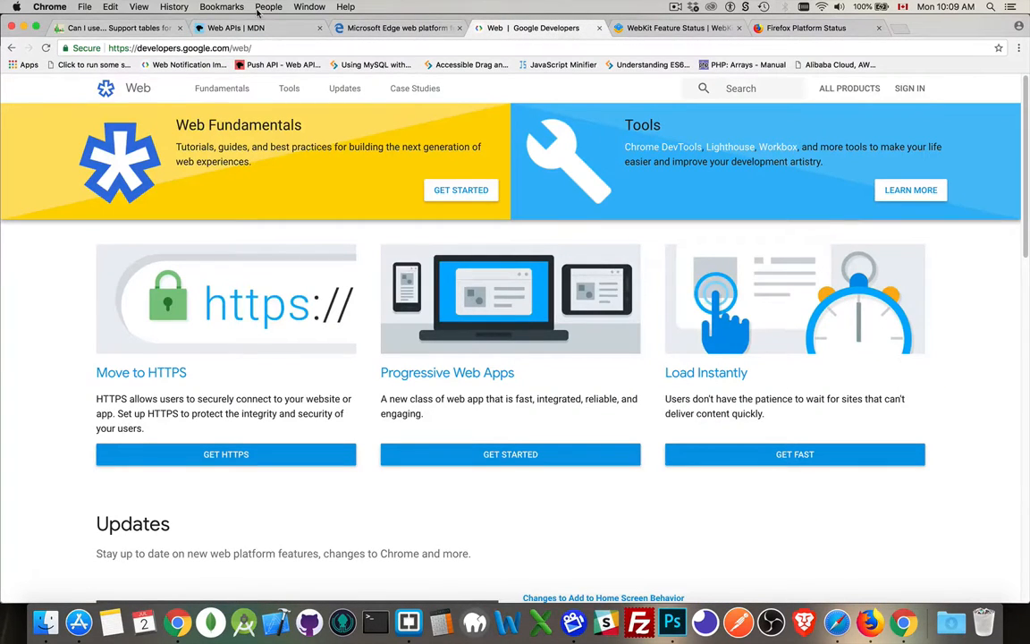
mouse_move(314, 204)
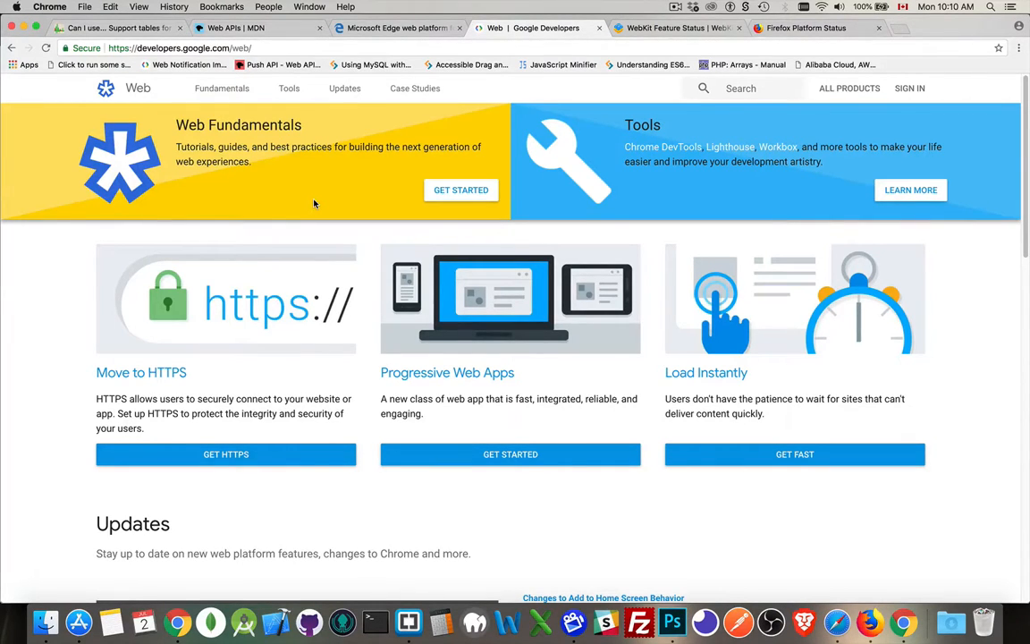
Switch to the WebKit Feature Status tab showing its 134 features
click(677, 28)
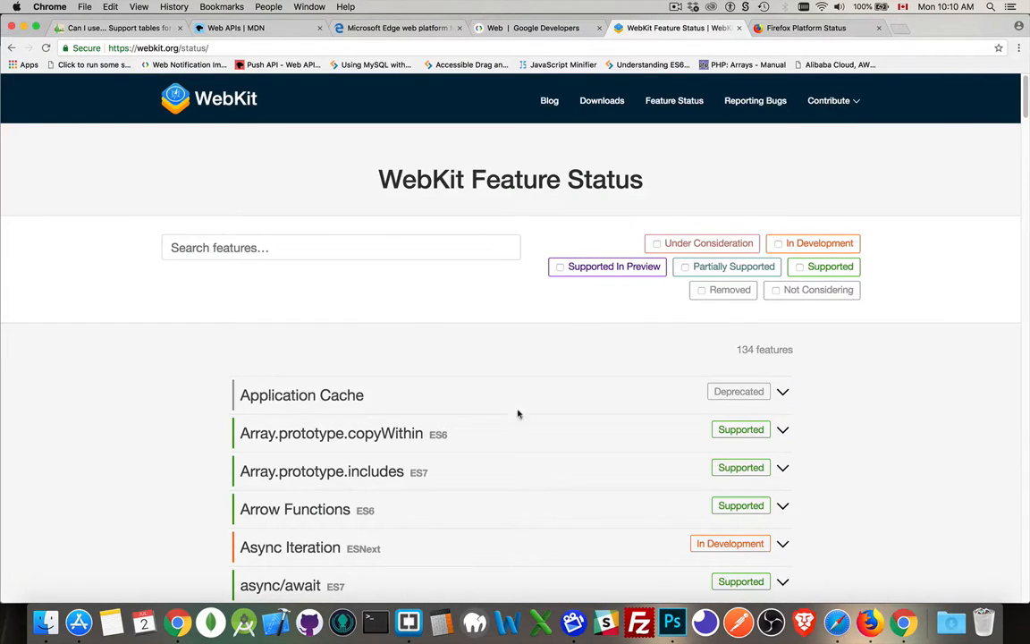
mouse_move(518, 319)
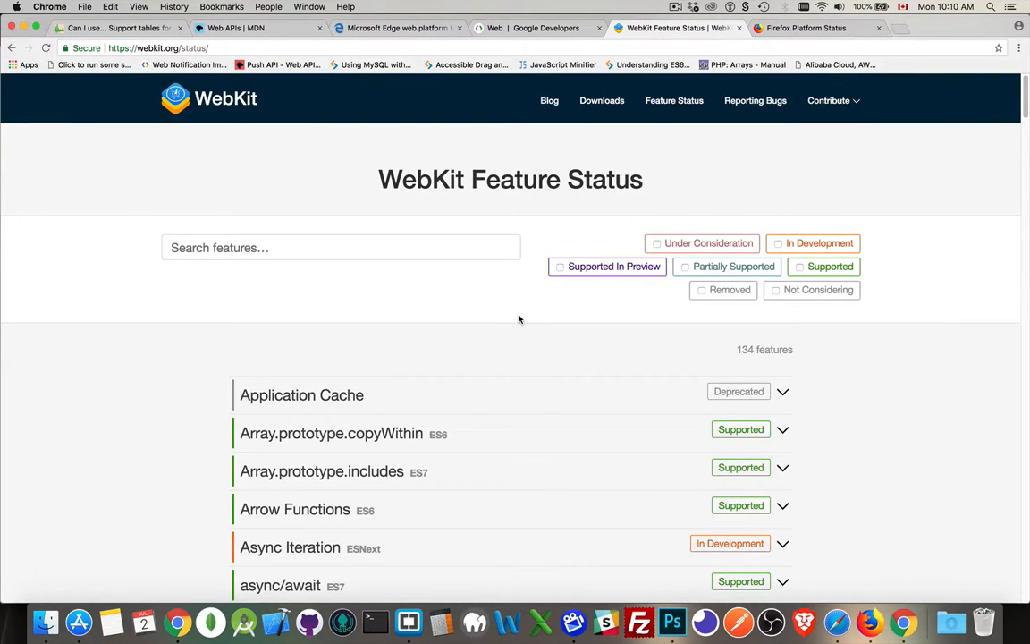
mouse_move(542, 89)
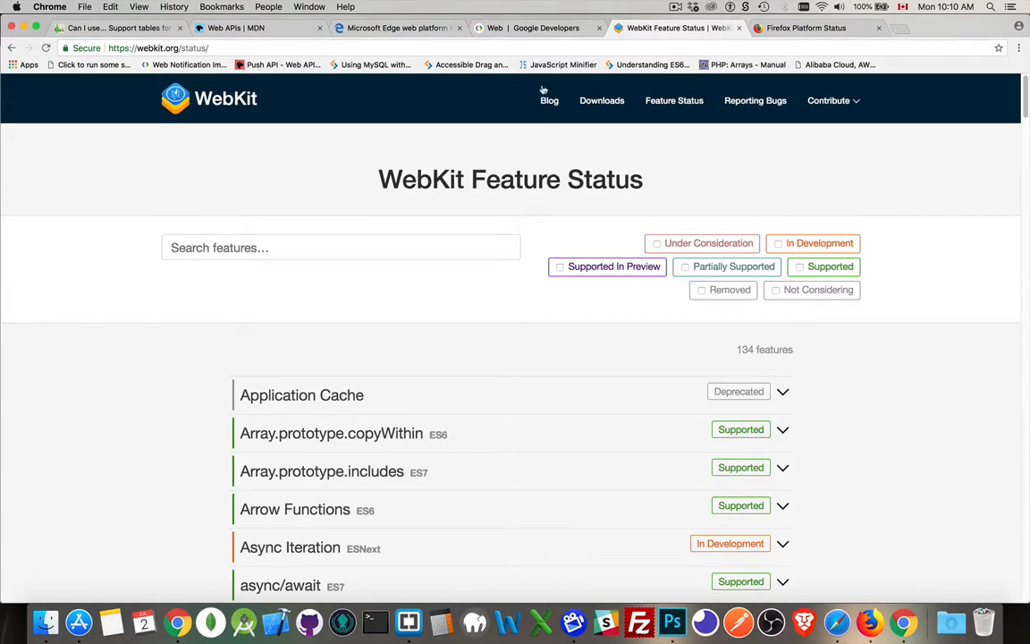
mouse_move(536, 27)
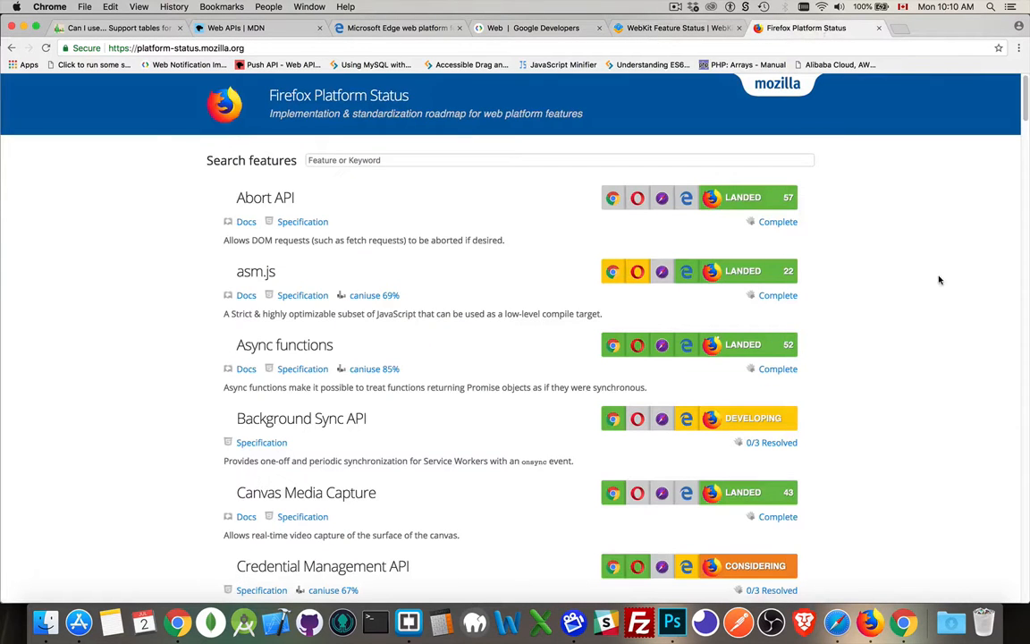
mouse_move(885, 322)
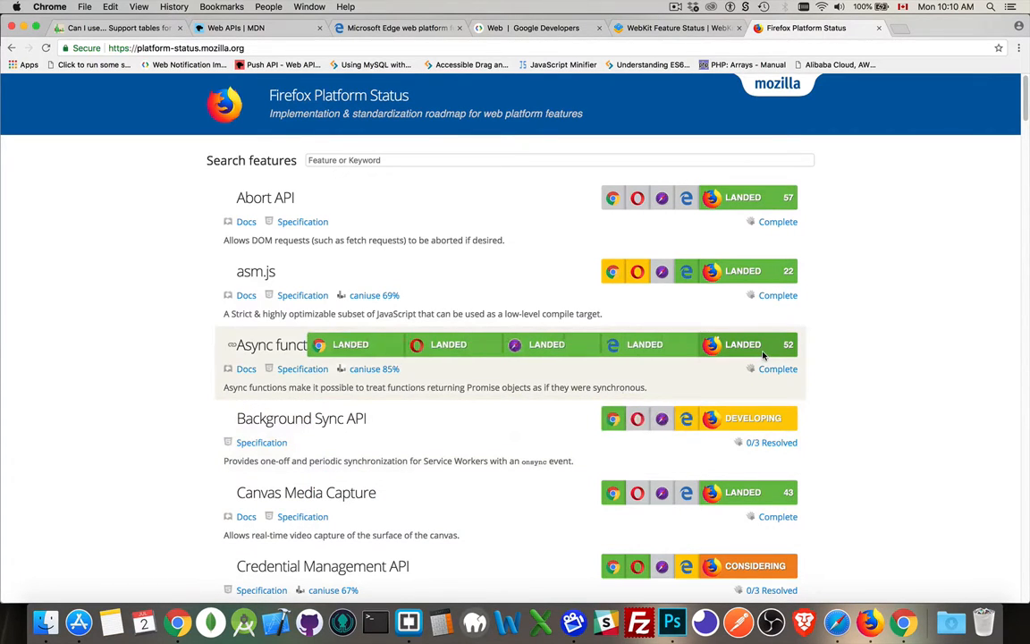
mouse_move(742, 344)
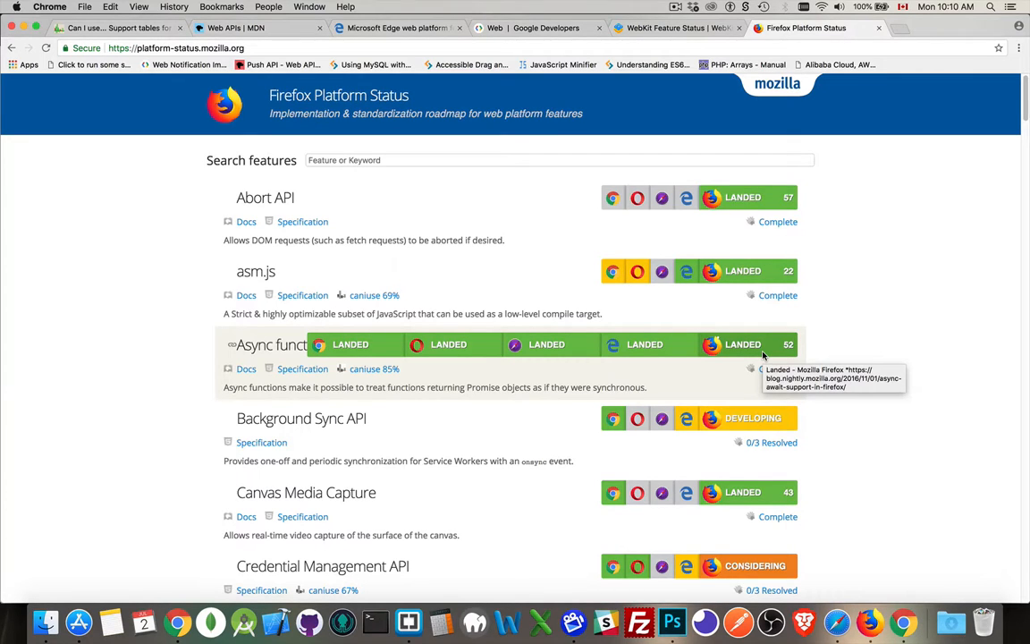
mouse_move(890, 228)
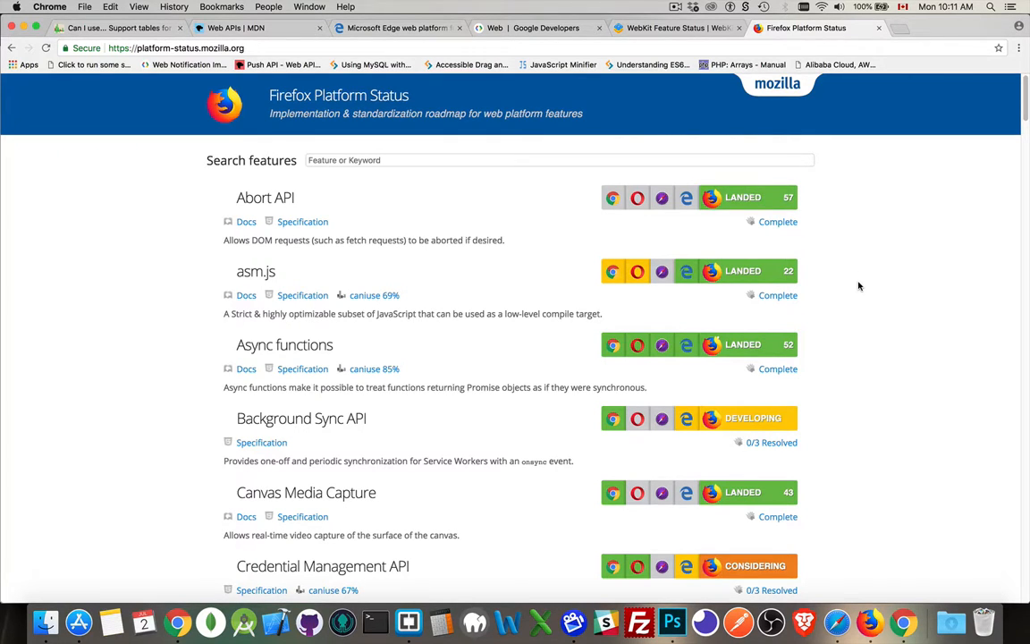
mouse_move(725, 192)
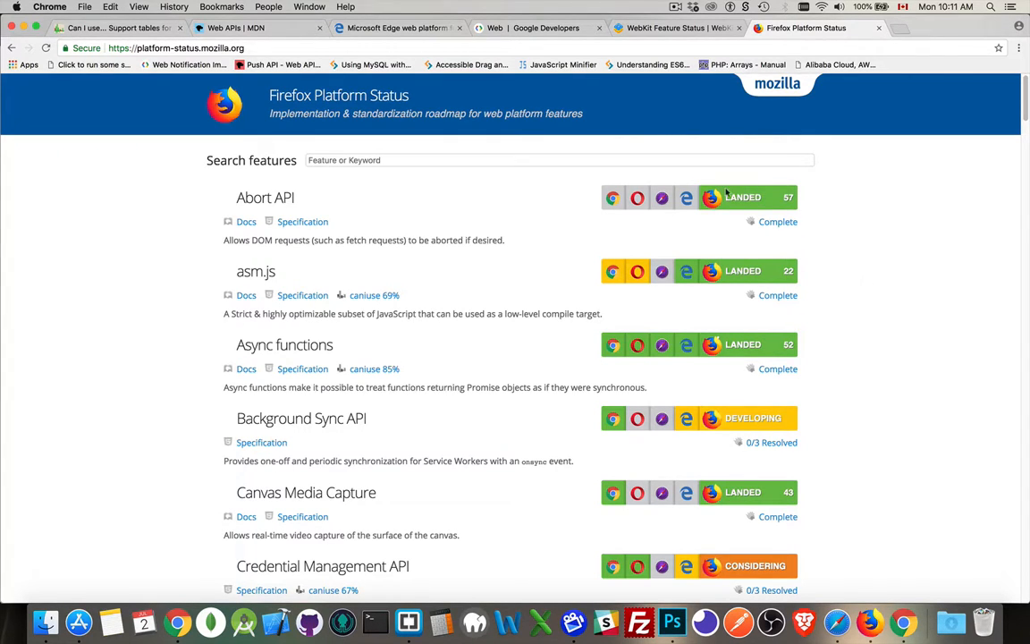
Return to the Google Developers Web home page after briefly revisiting MDN Web APIs
click(537, 27)
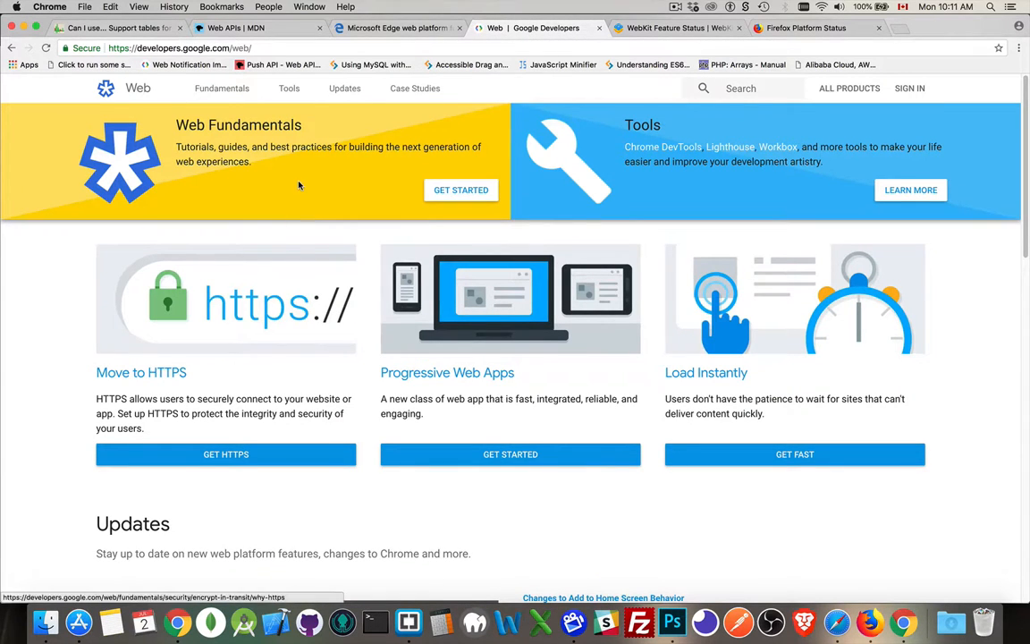
click(237, 27)
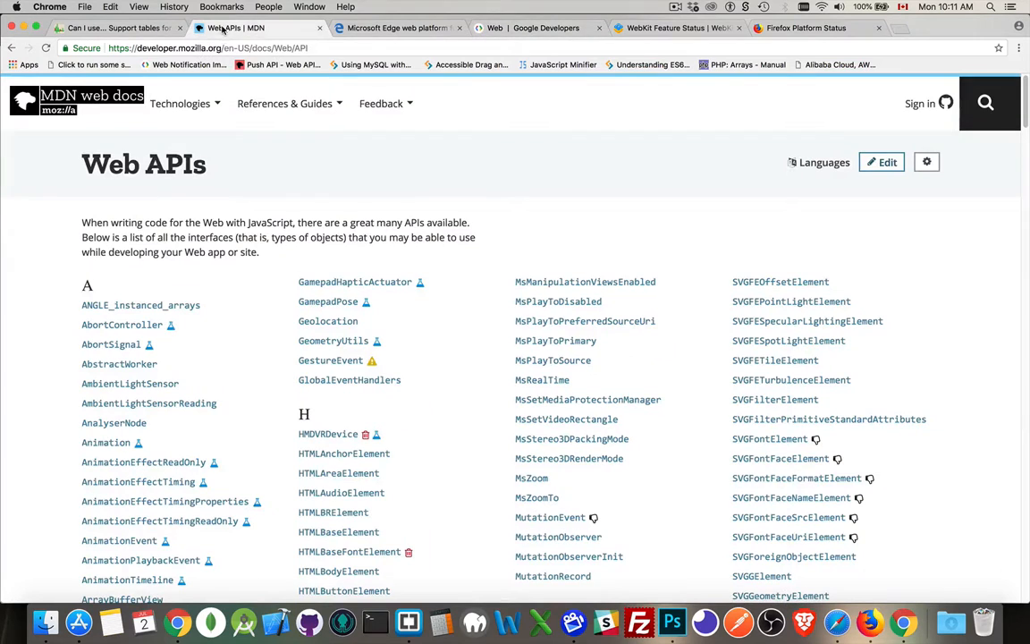
click(536, 28)
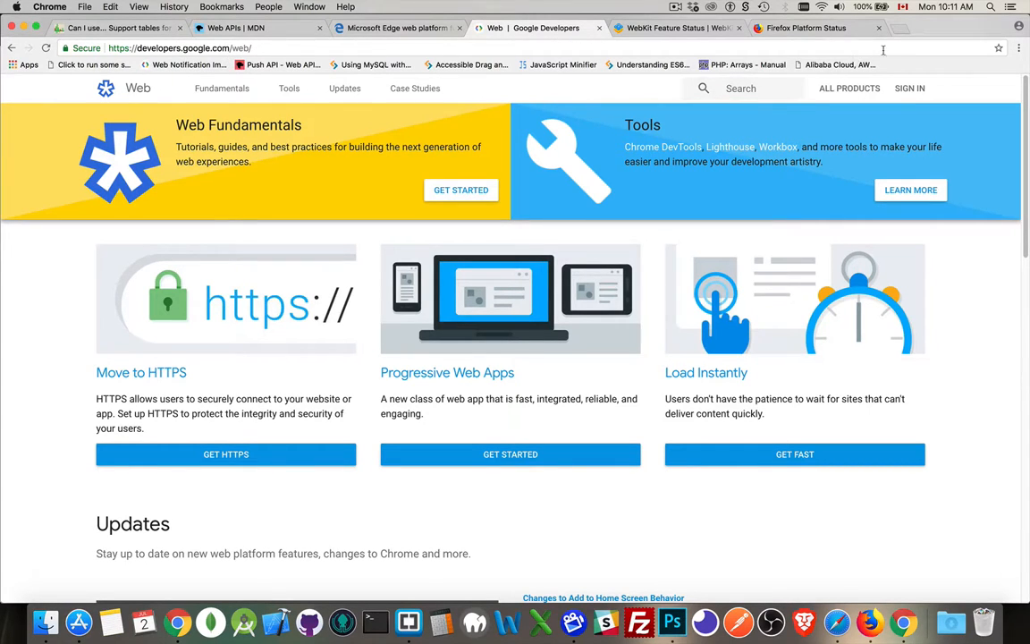
mouse_move(899, 30)
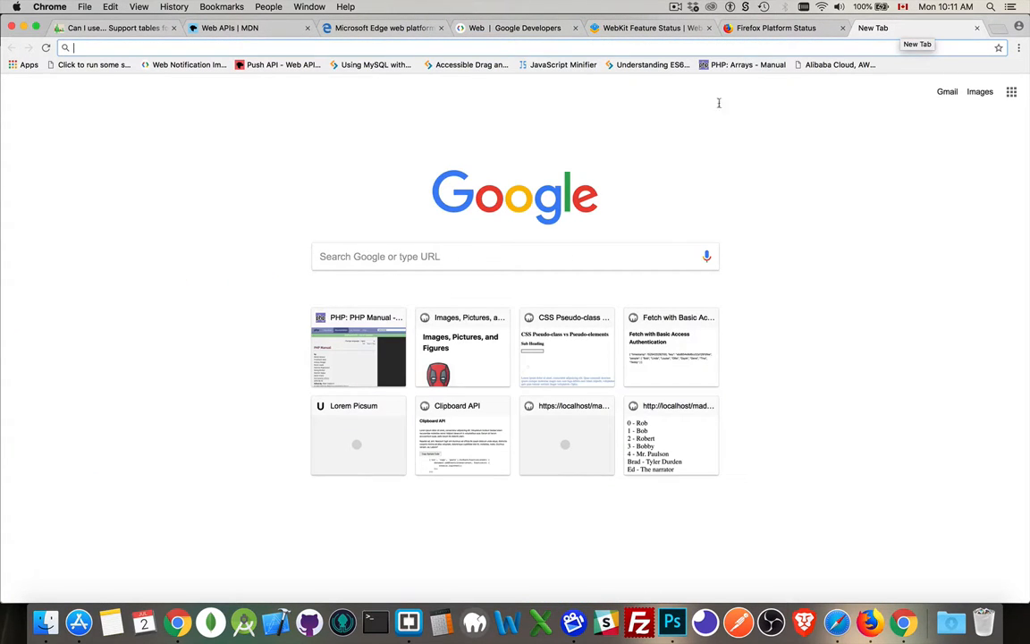
mouse_move(548, 245)
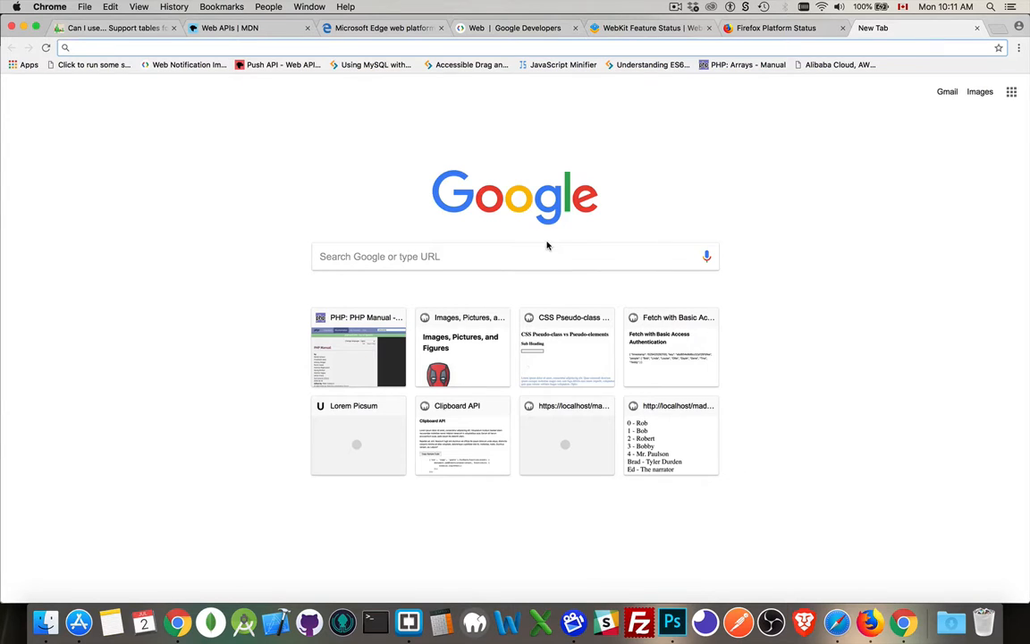
Google 'chrome feature status' and open the Chrome Platform Status result
text(chrome feature status)
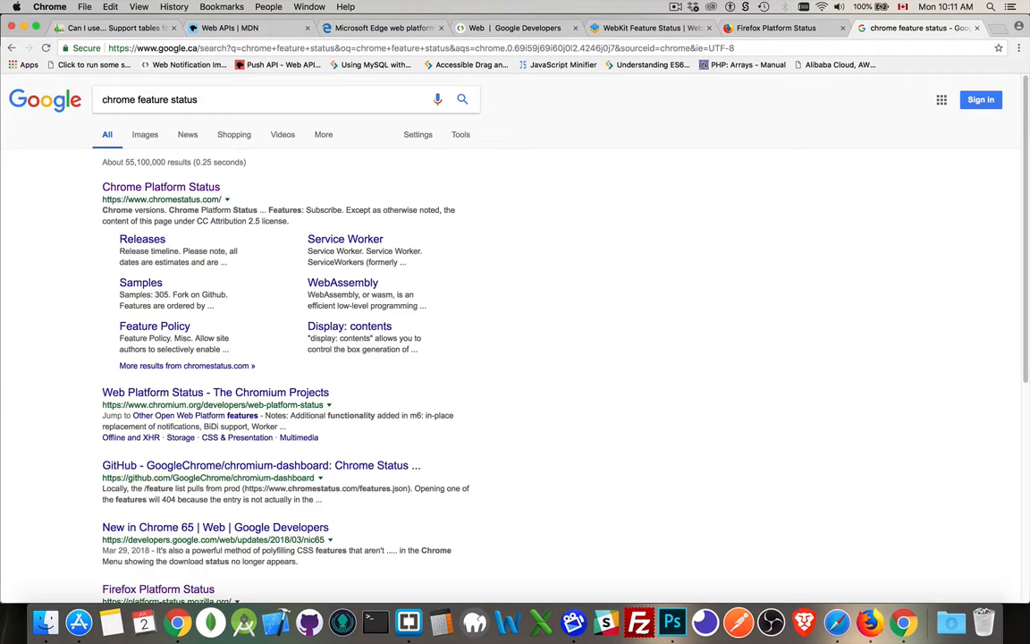
click(161, 185)
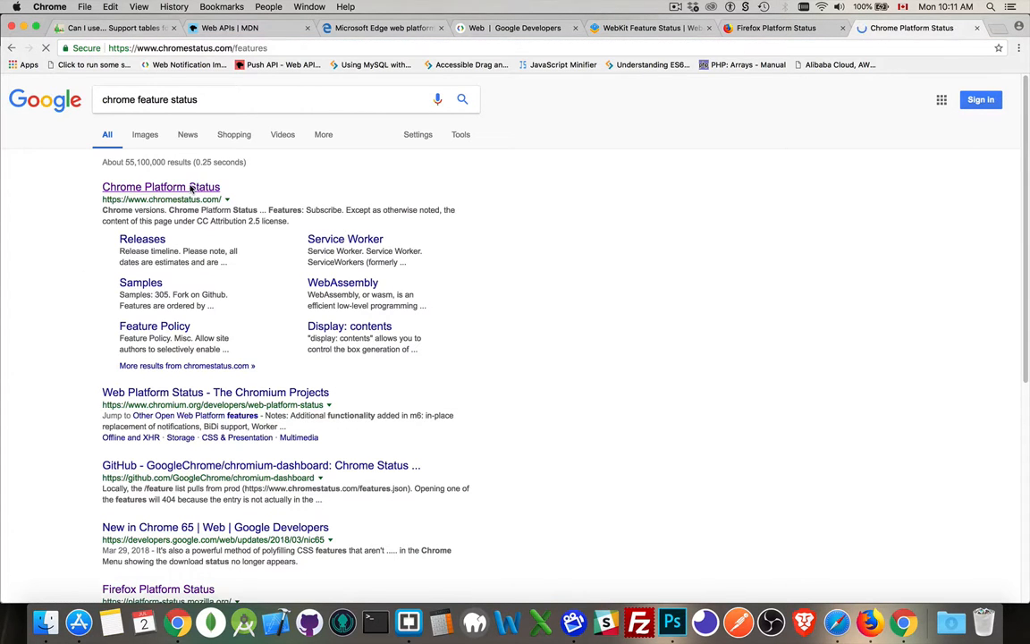
Step through Chrome milestones 67 stable, 68 beta and 69 canary/dev (21 features)
click(161, 185)
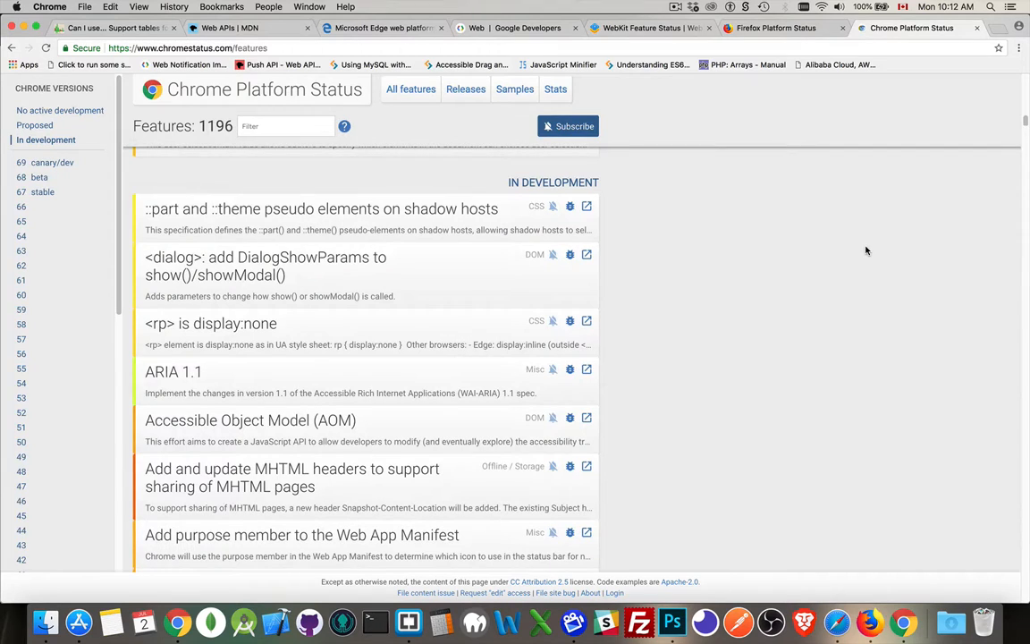
mouse_move(30, 158)
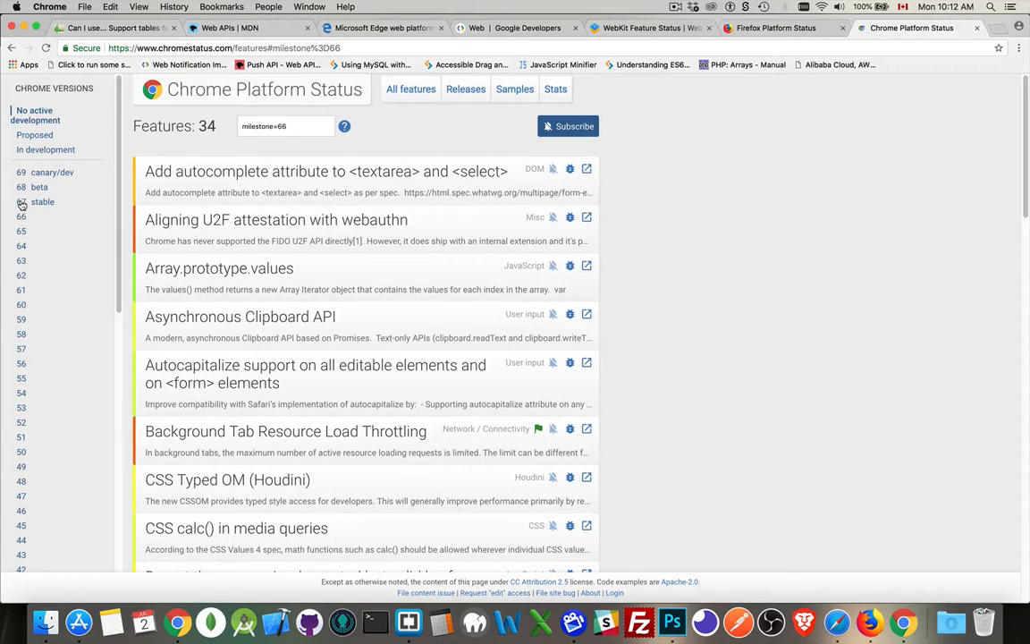
click(42, 191)
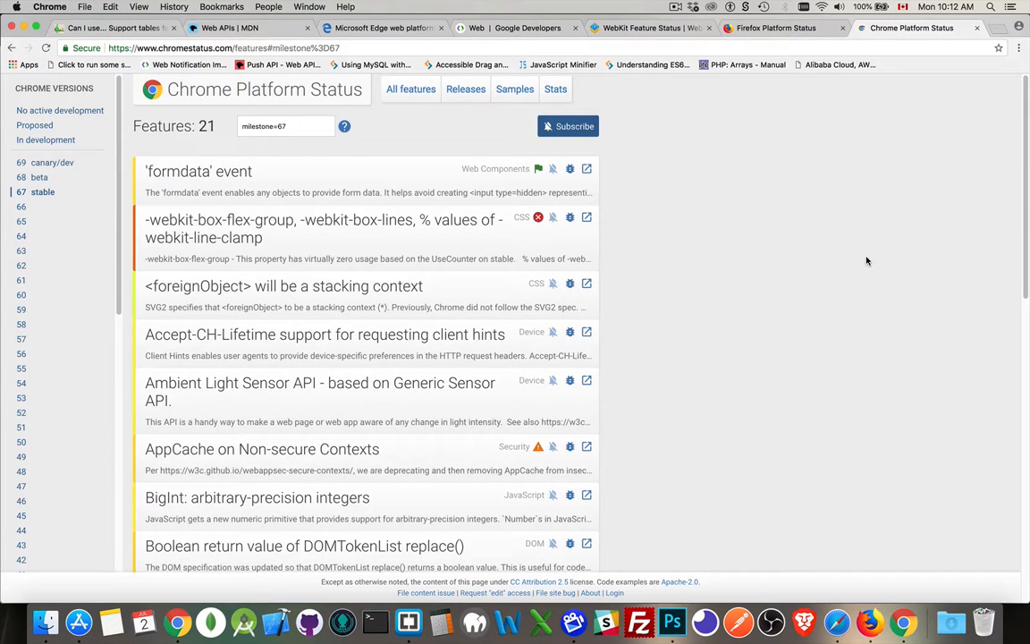
mouse_move(88, 217)
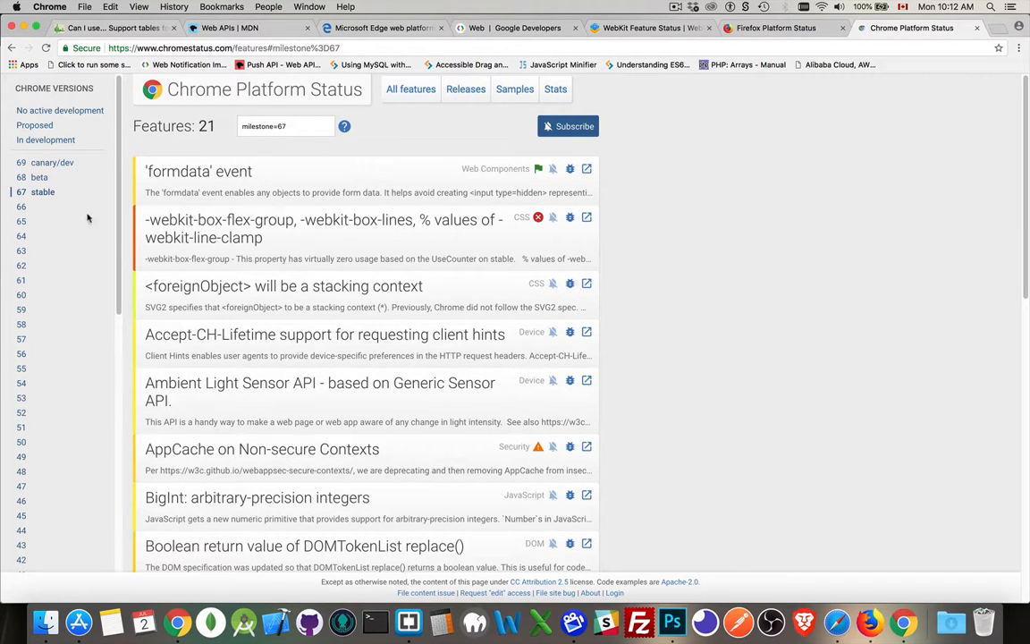
click(39, 176)
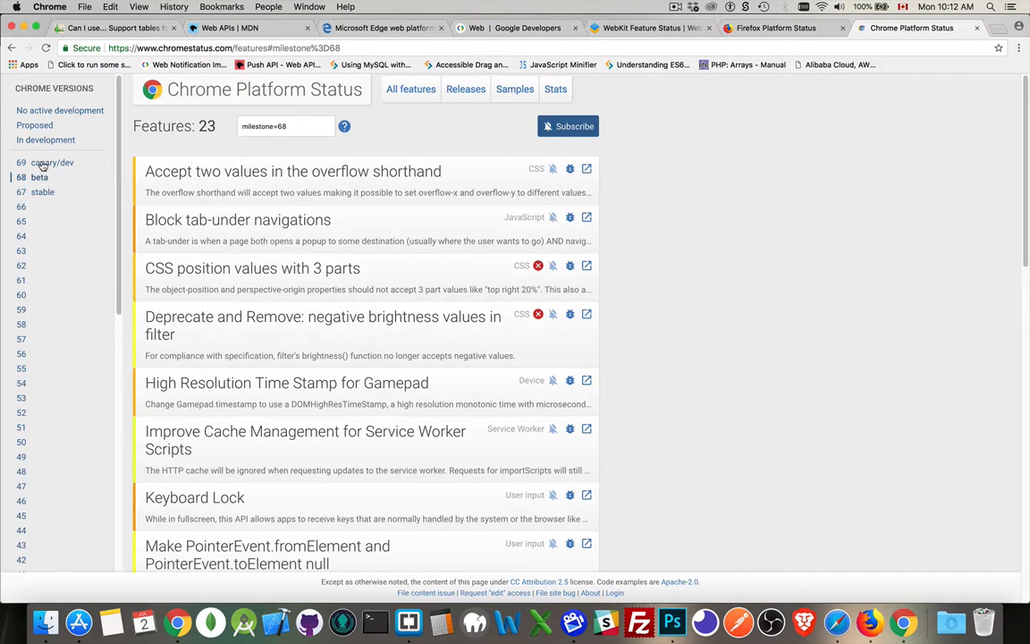
click(50, 163)
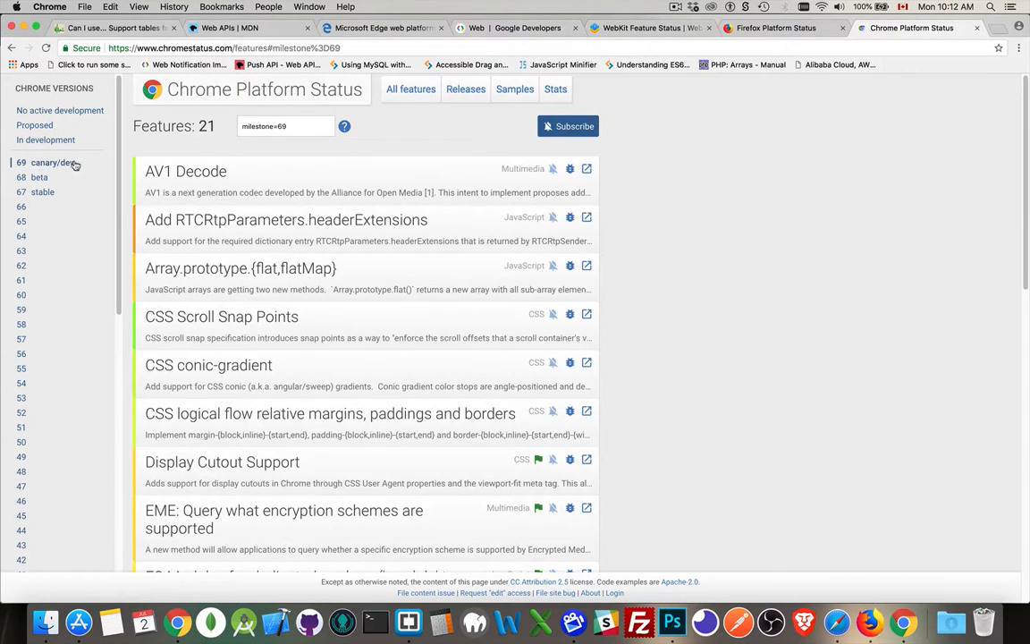
mouse_move(54, 162)
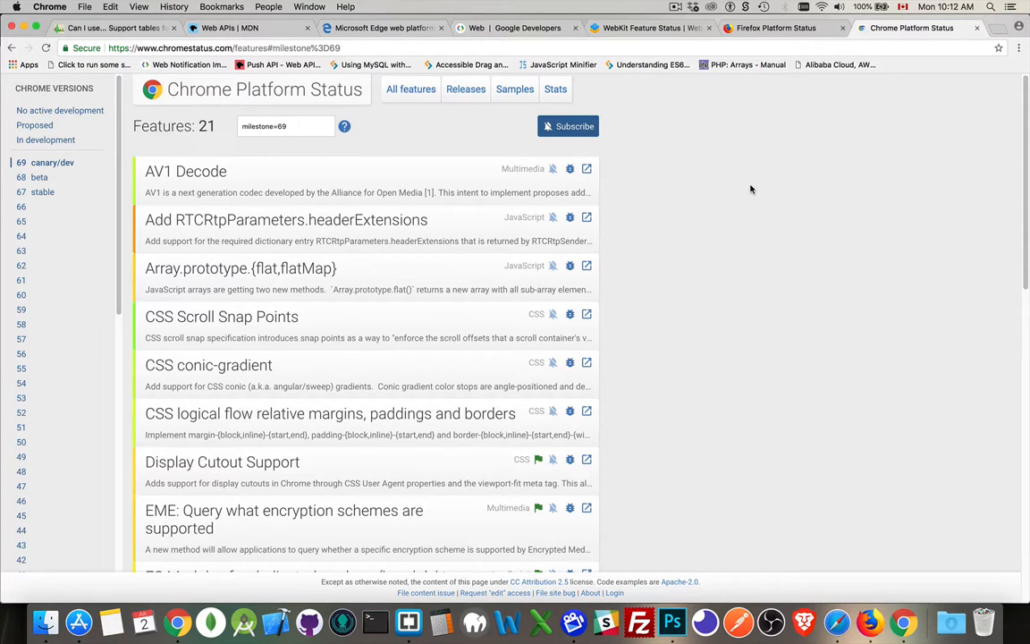
mouse_move(539, 4)
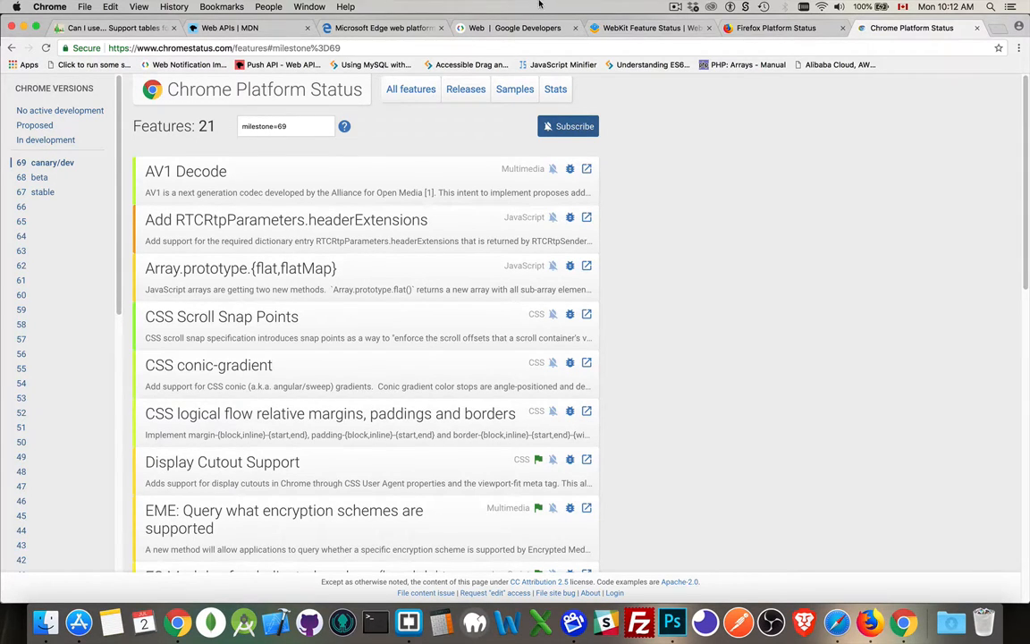
Switch back to MDN Web APIs and browse the interface list through C, H, P and S
click(228, 28)
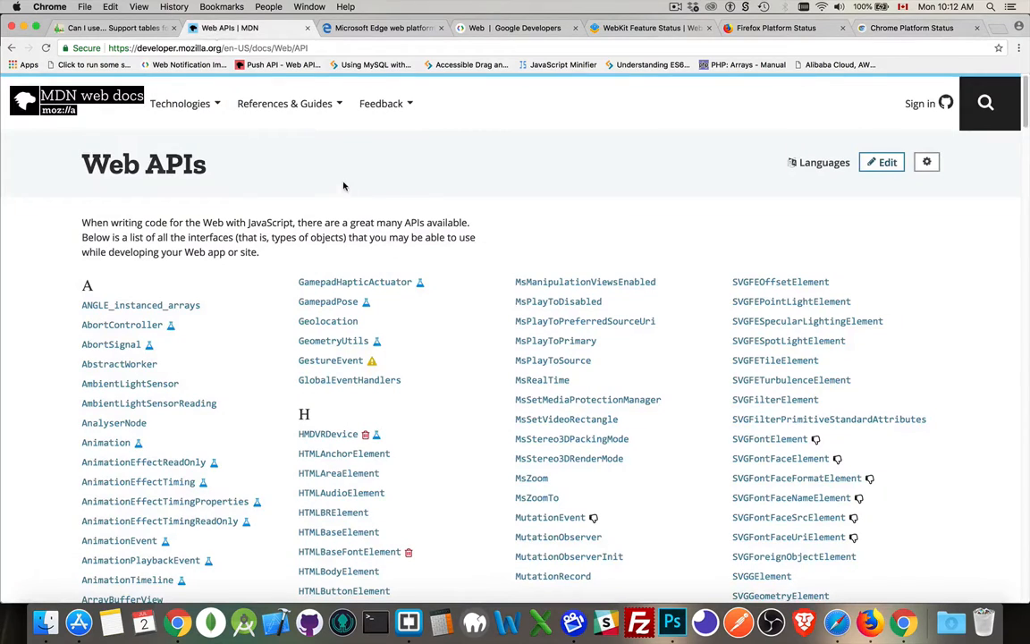
mouse_move(487, 438)
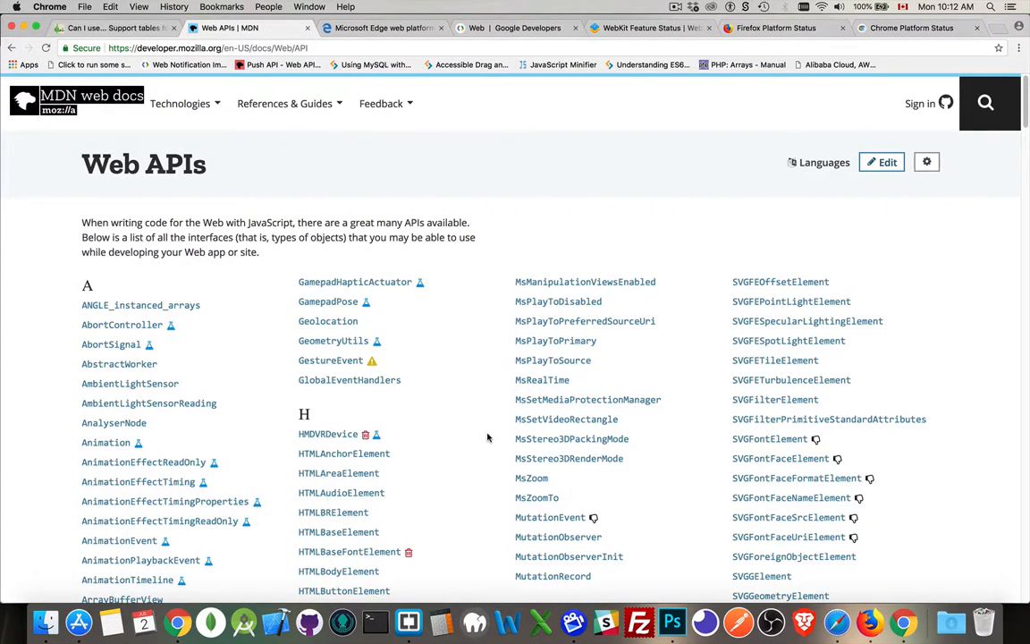
scroll(down, 3)
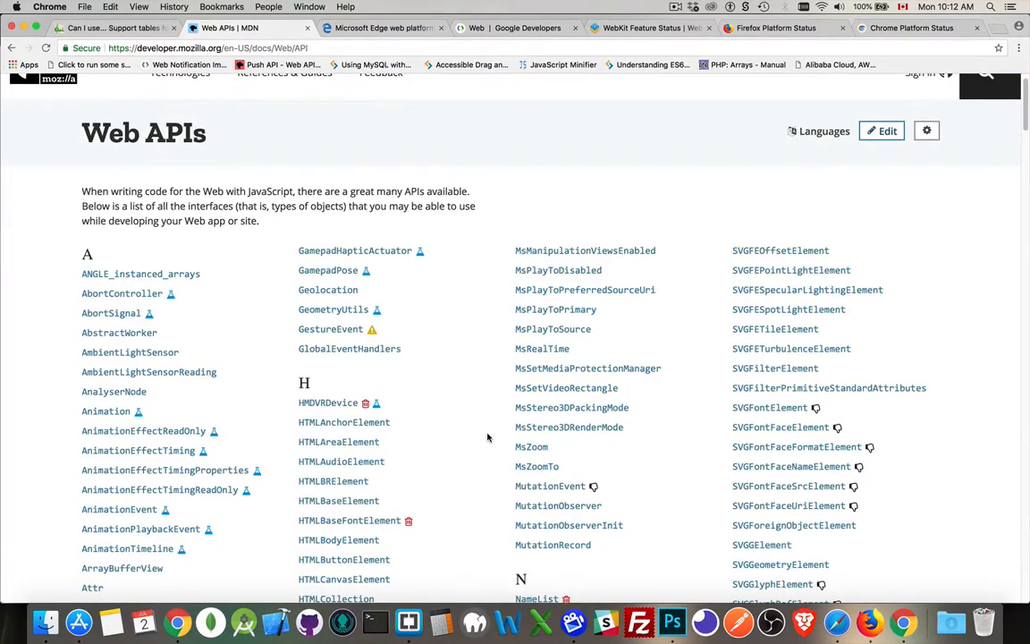
scroll(down, 3)
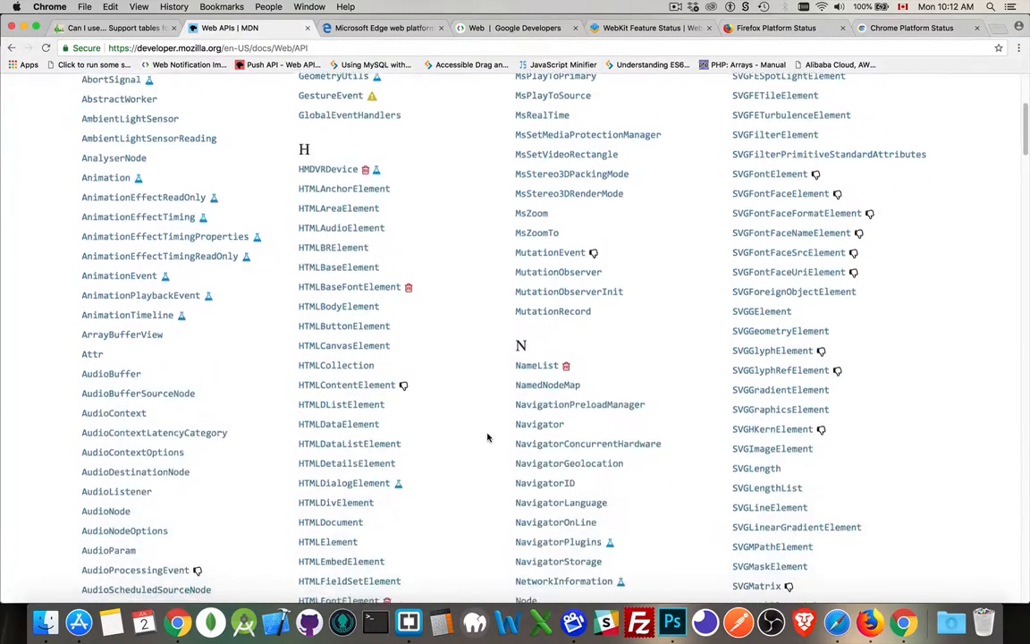
scroll(down, 3)
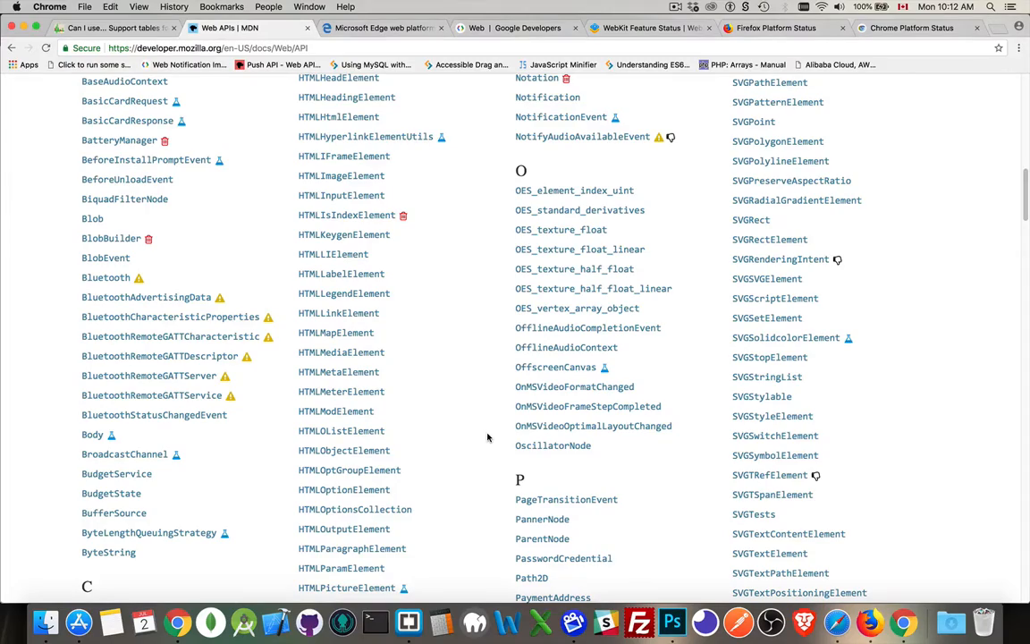
scroll(down, 3)
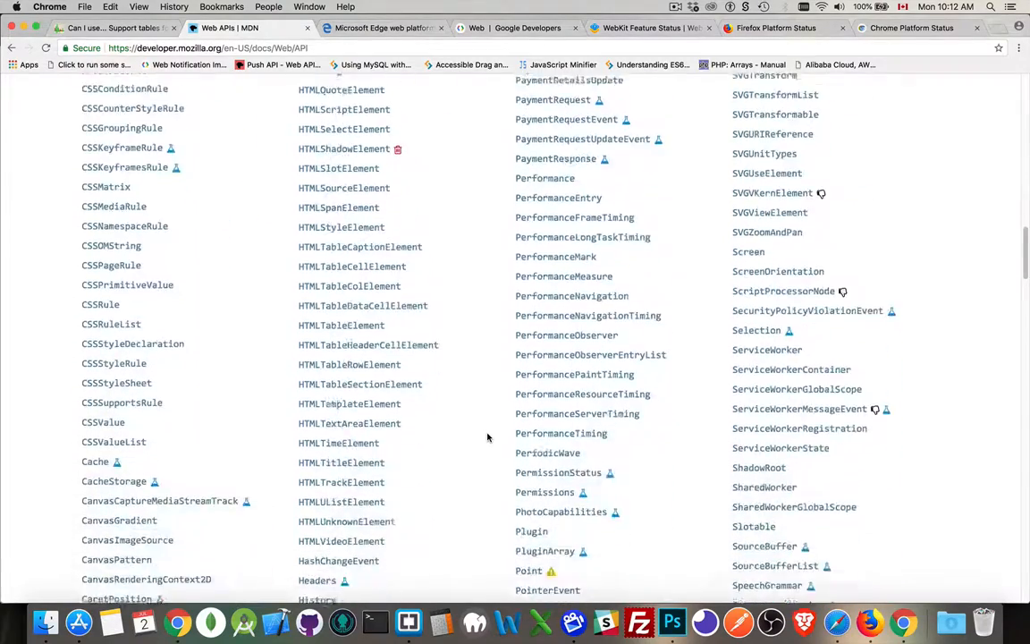
scroll(down, 3)
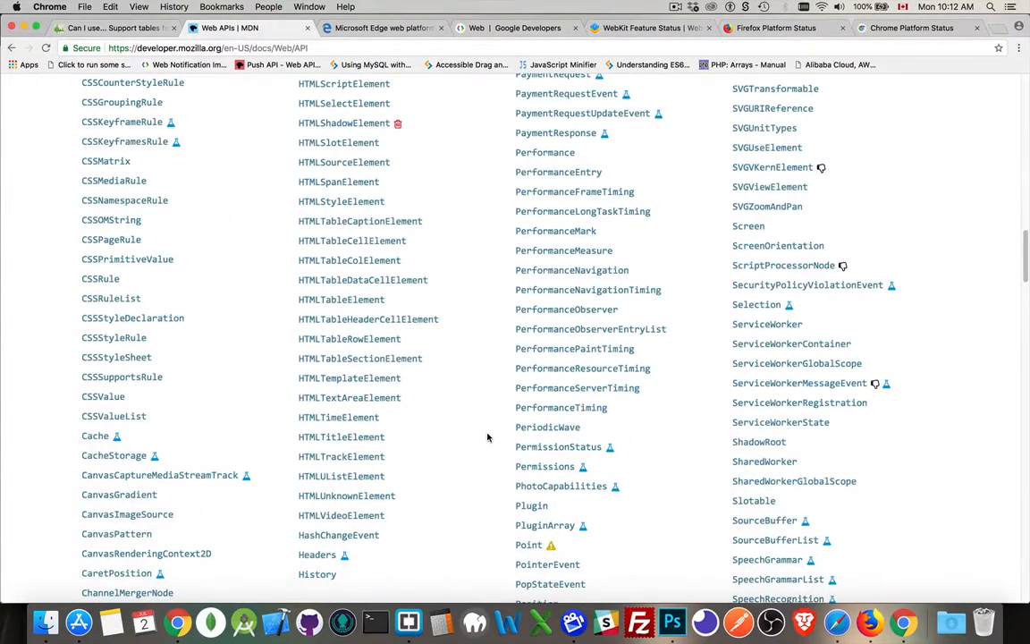